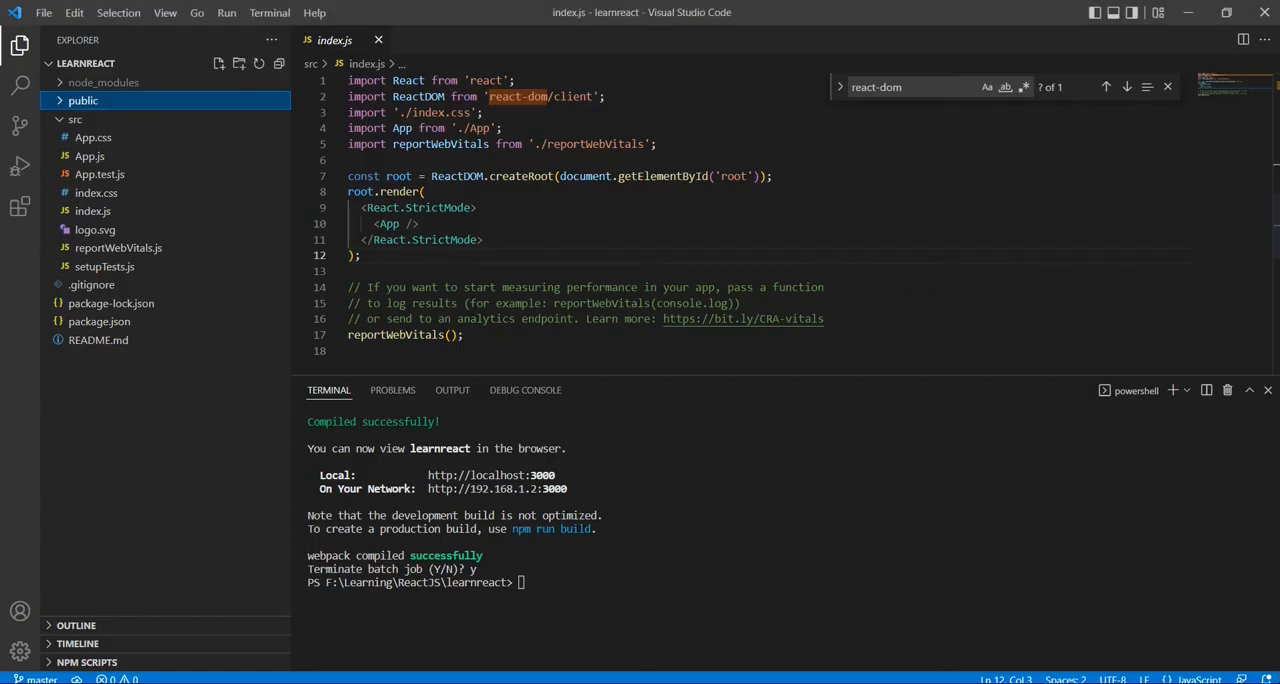
pyautogui.moveTo(100, 174)
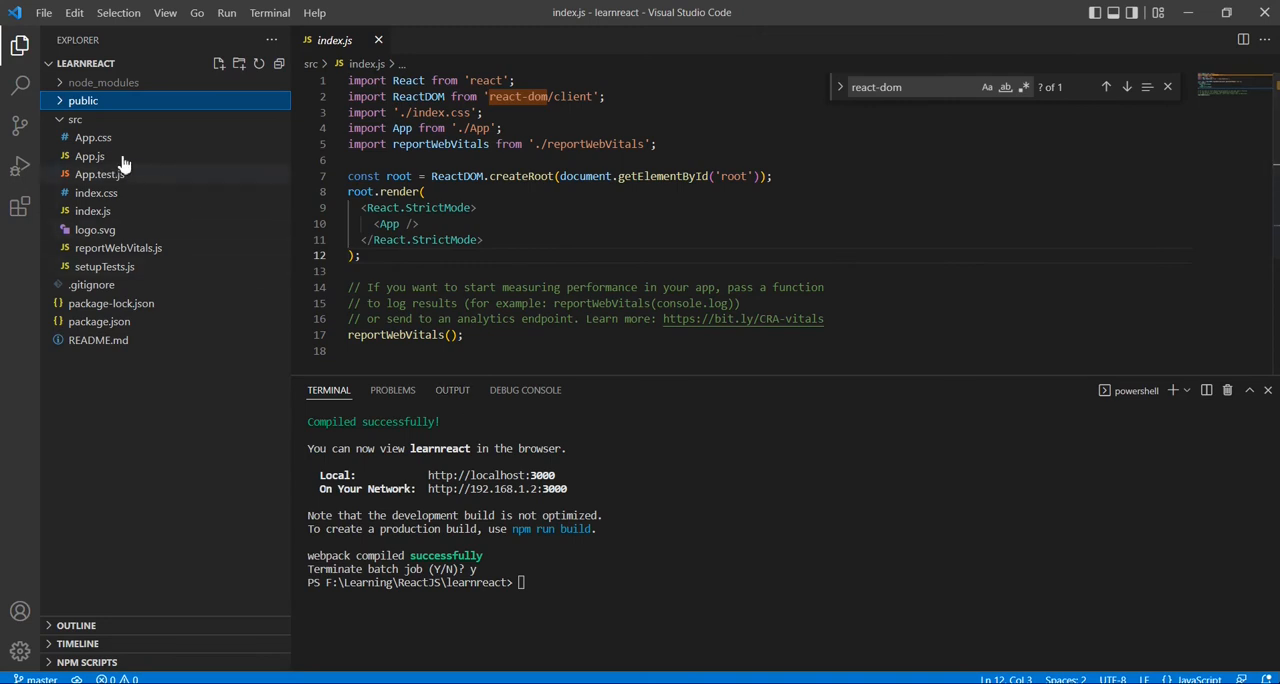
# Collapse src, then expand the public and src folders so index.html, App.js and the other files are listed.
pyautogui.click(76, 120)
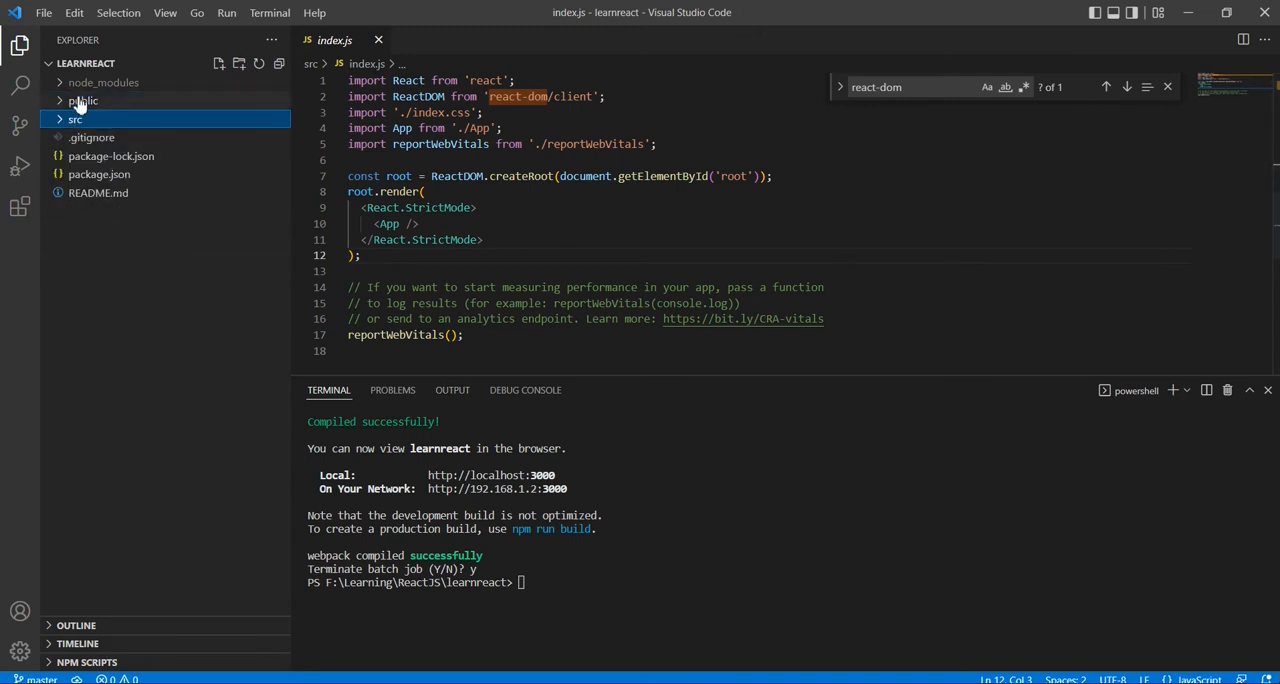
pyautogui.moveTo(84, 96)
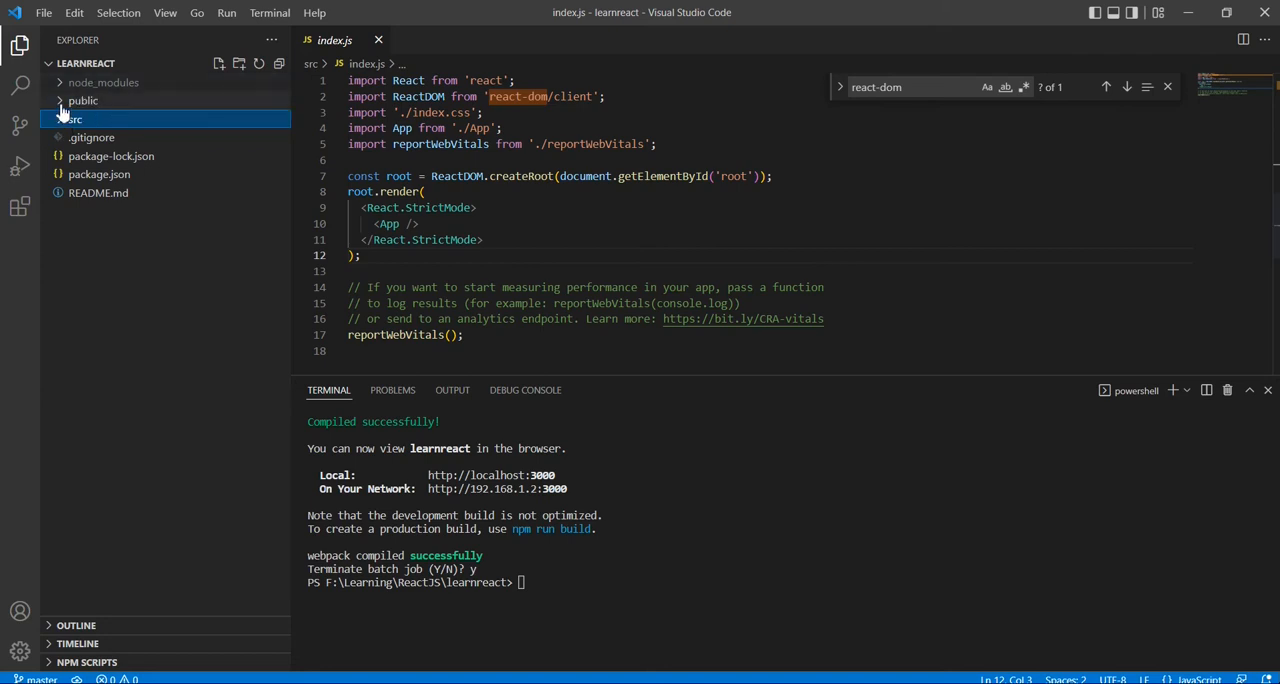
pyautogui.click(84, 100)
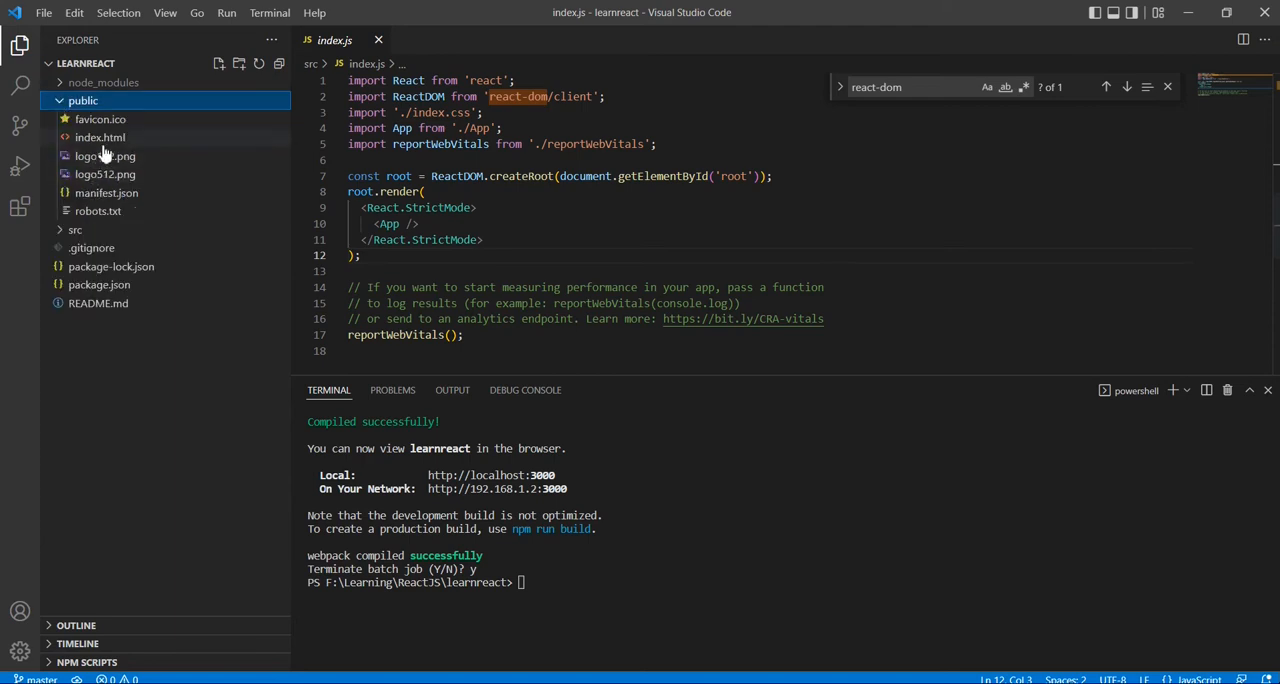
pyautogui.moveTo(100, 136)
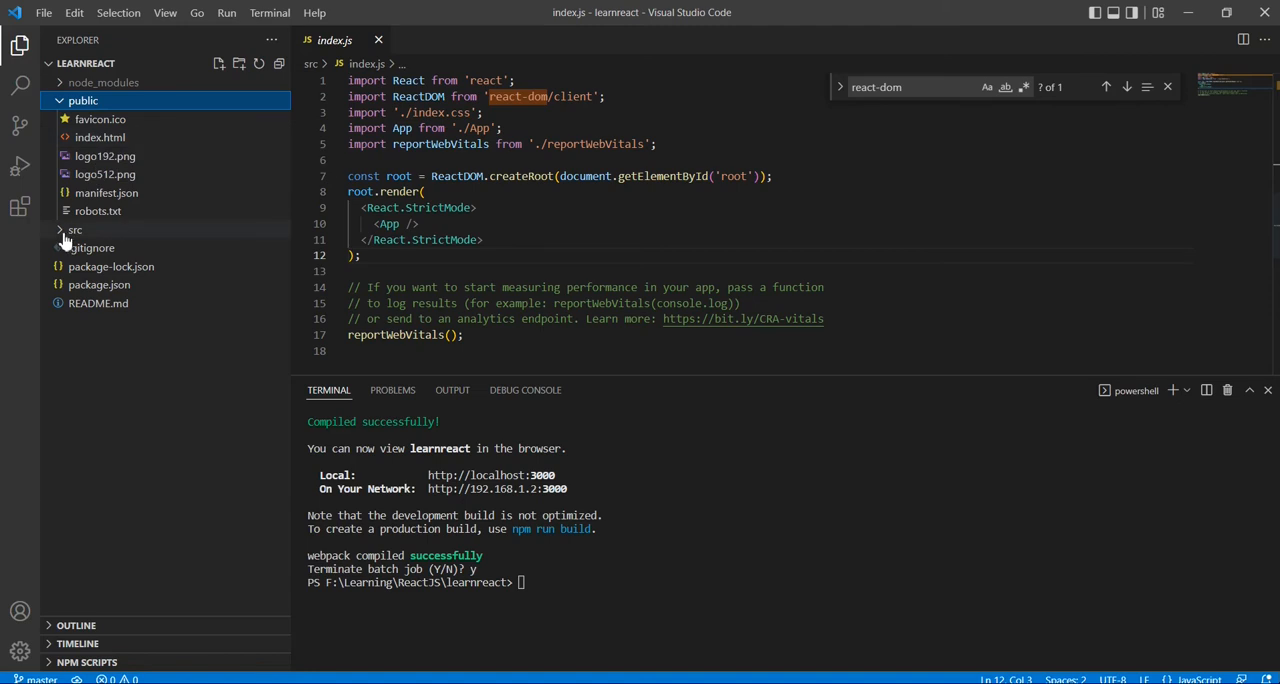
pyautogui.click(76, 230)
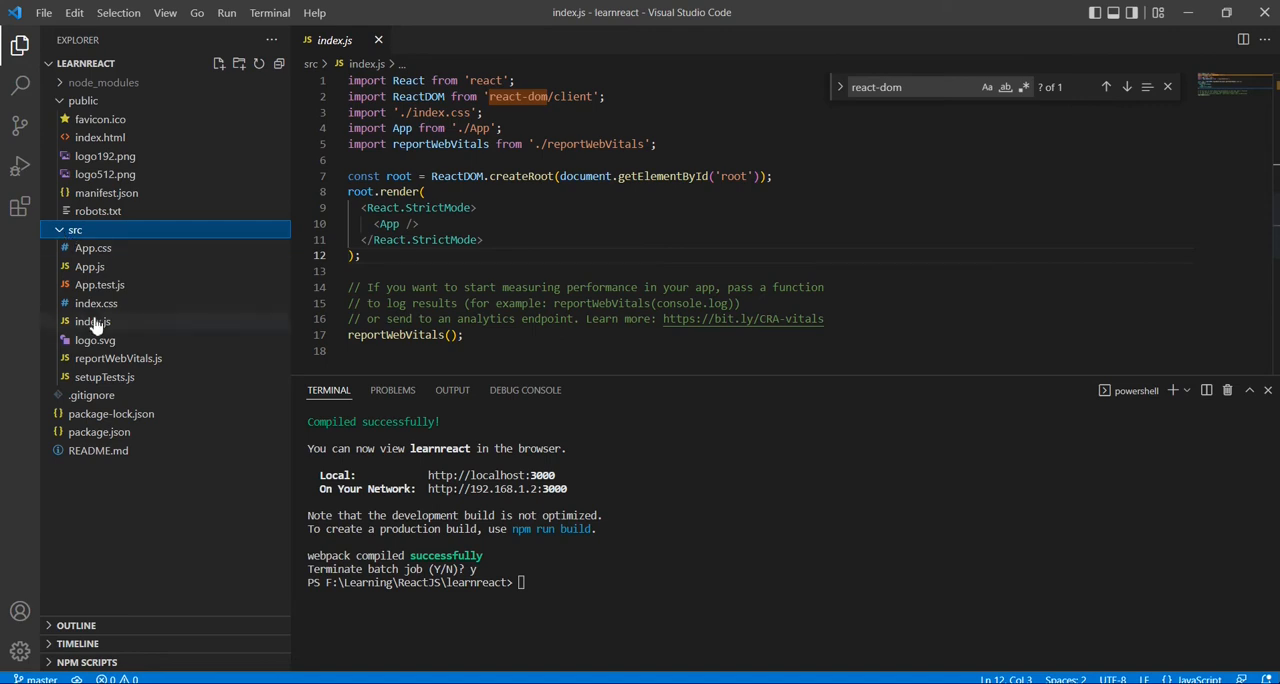
# Select 'root' in index.js and open public/index.html to see the matching root div.
pyautogui.click(92, 320)
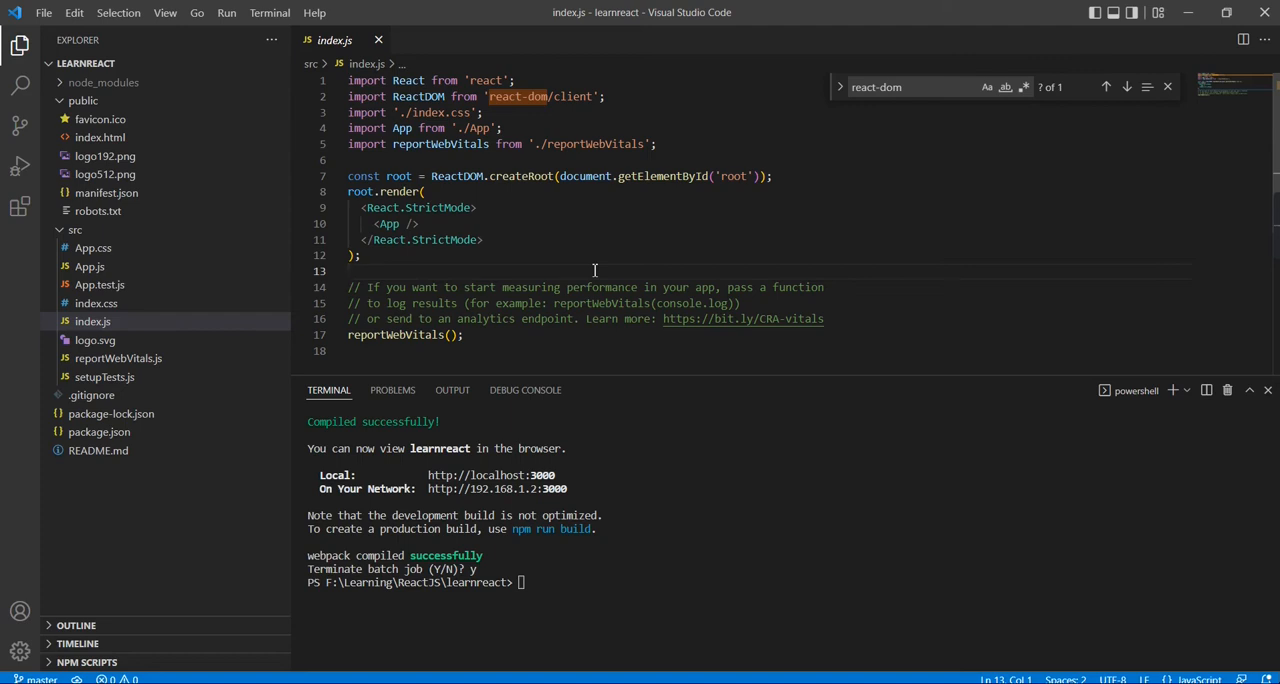
pyautogui.moveTo(512, 120)
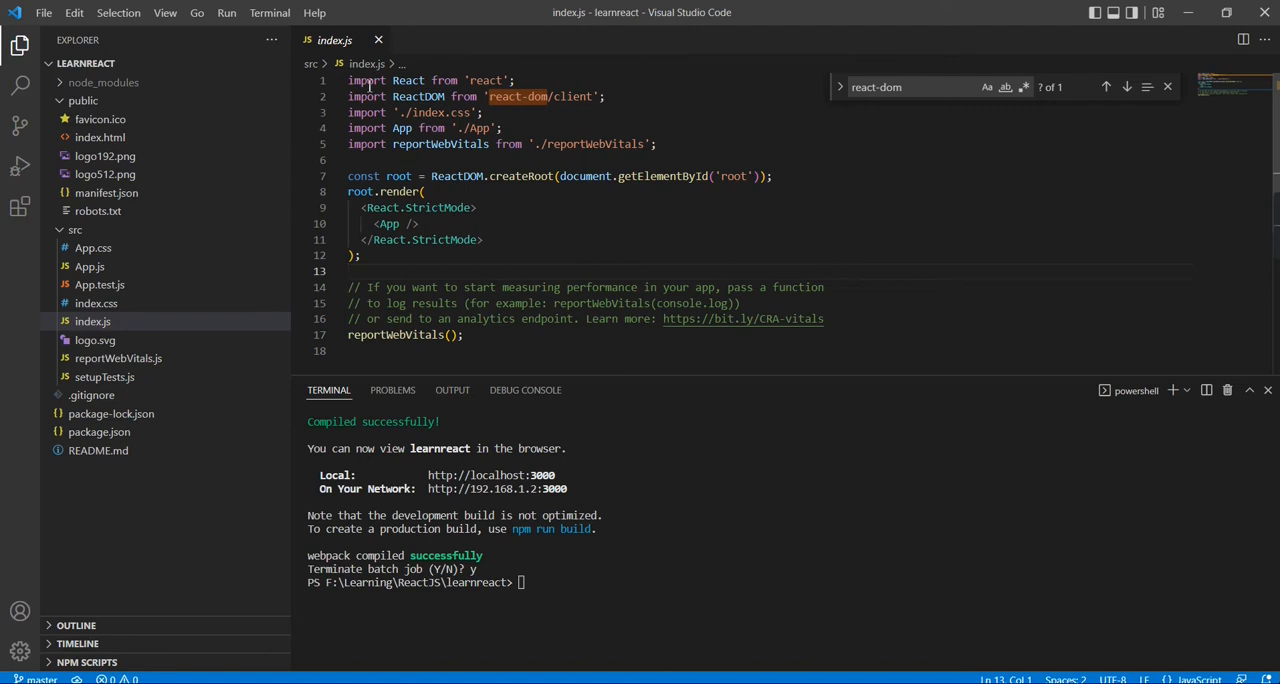
pyautogui.moveTo(620, 176)
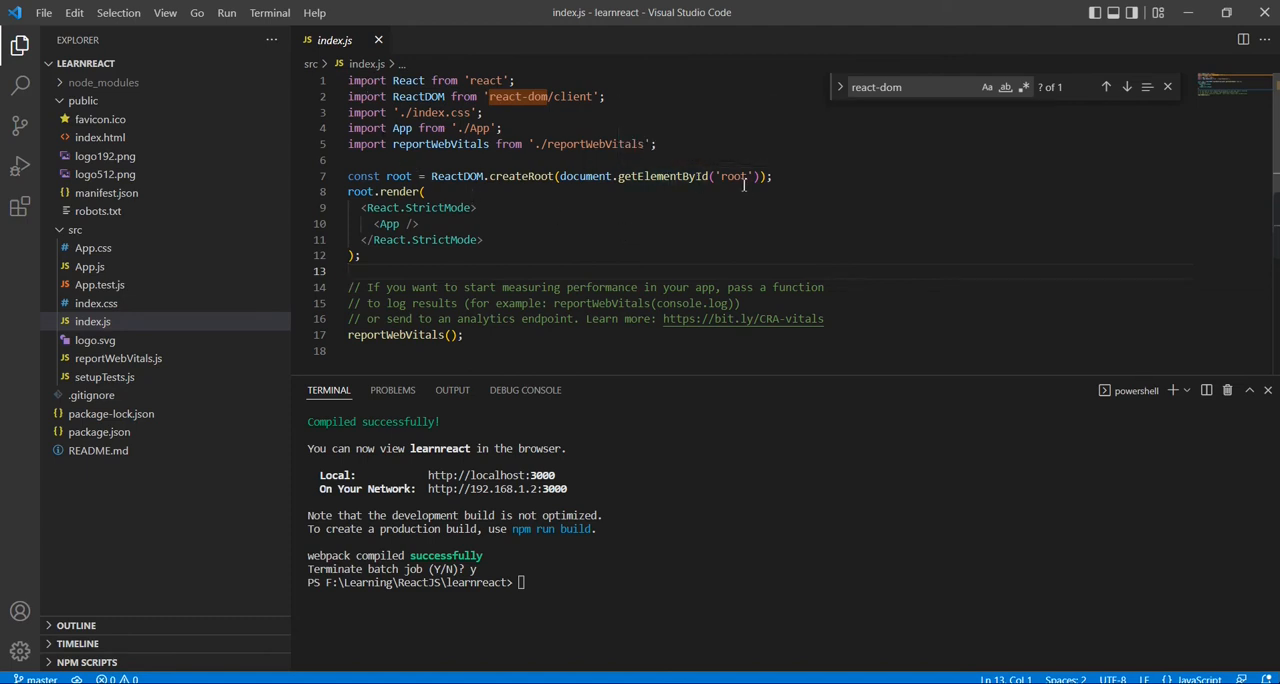
pyautogui.doubleClick(734, 176)
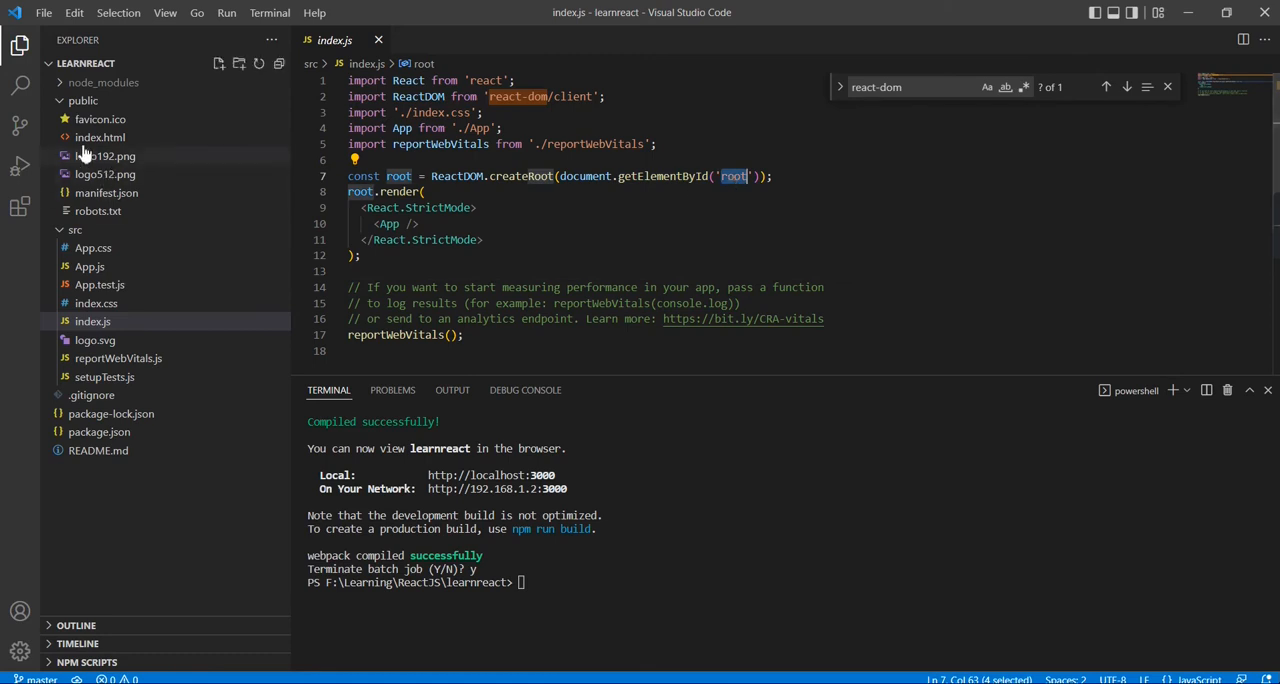
pyautogui.click(100, 136)
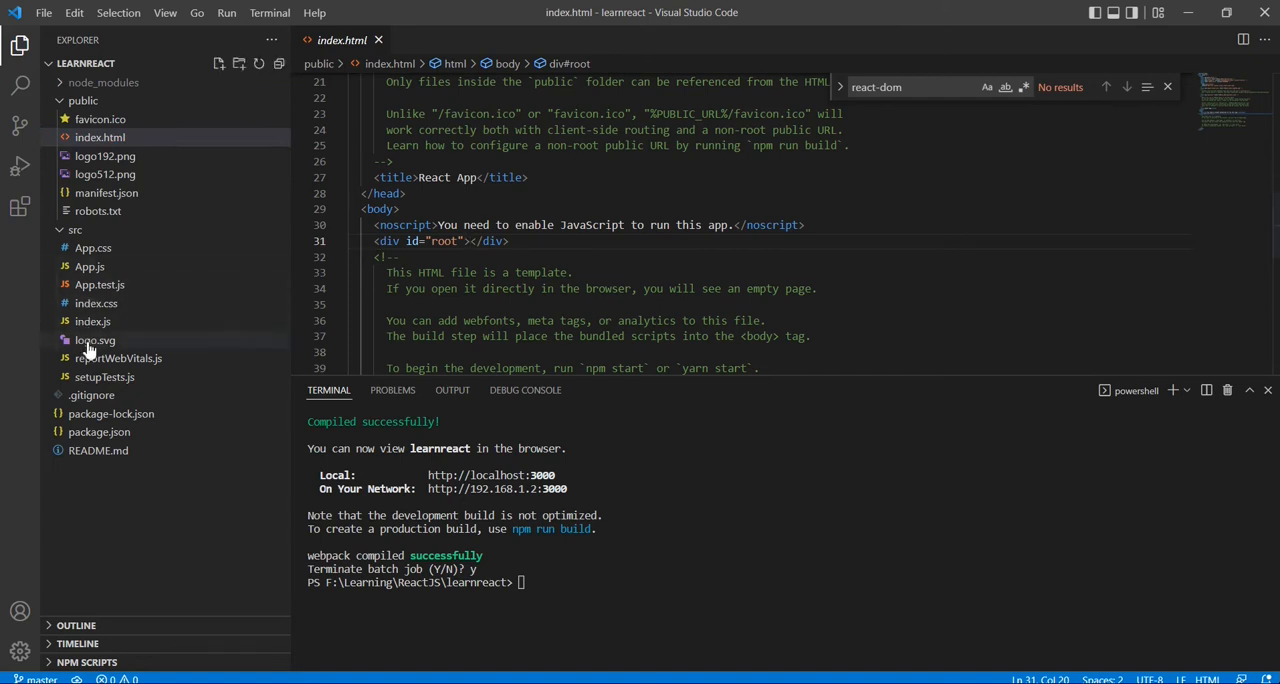
# Reopen src/index.js showing the App component rendered into the root element.
pyautogui.click(92, 320)
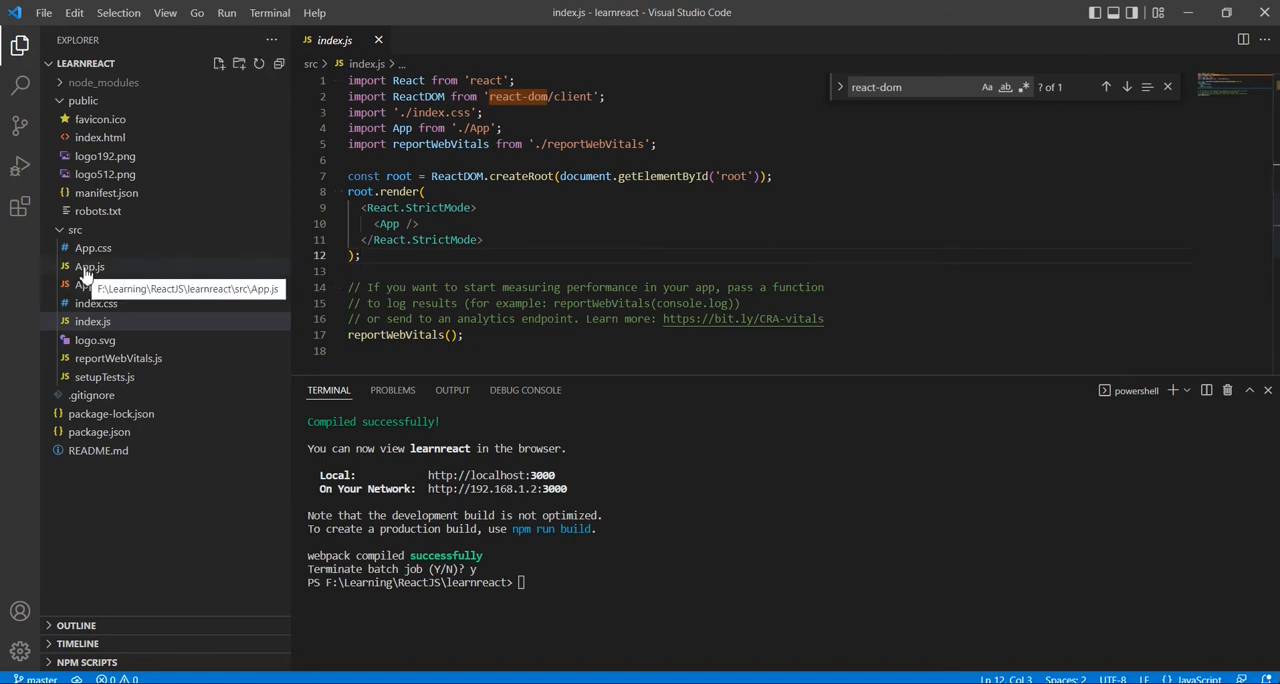
# Glance at App.css styles, then view App.js scrolled to its App-header JSX.
pyautogui.click(88, 266)
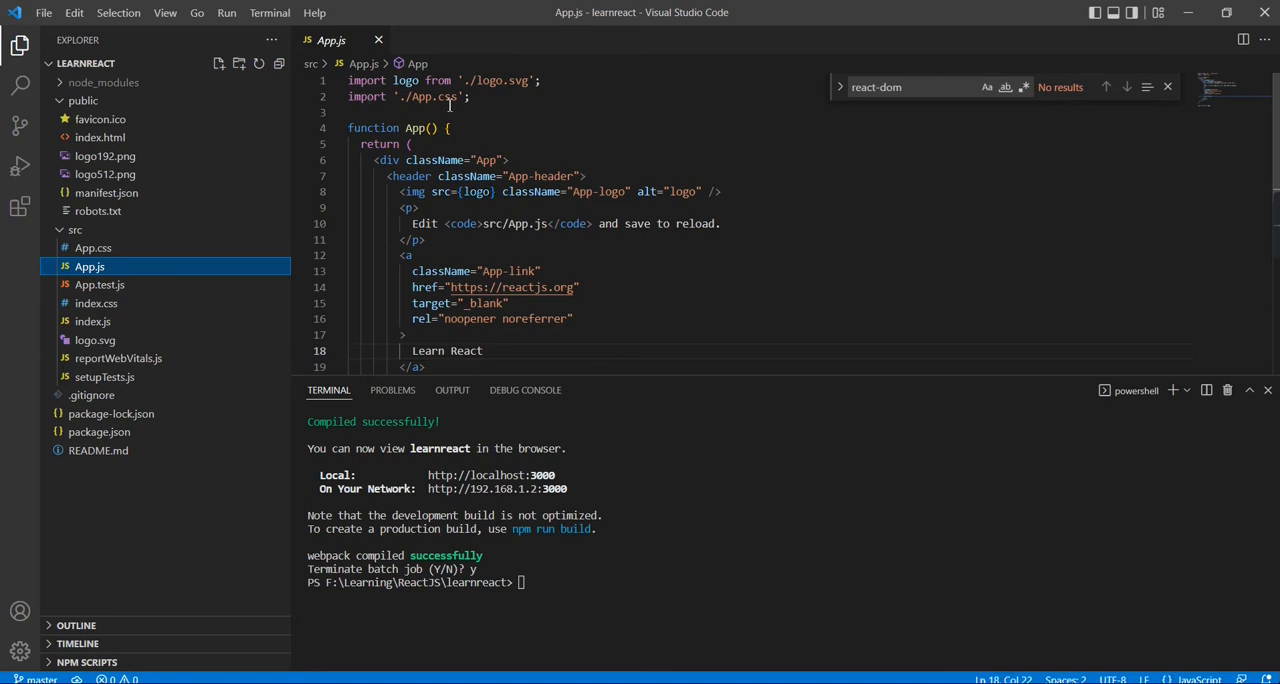
pyautogui.click(92, 248)
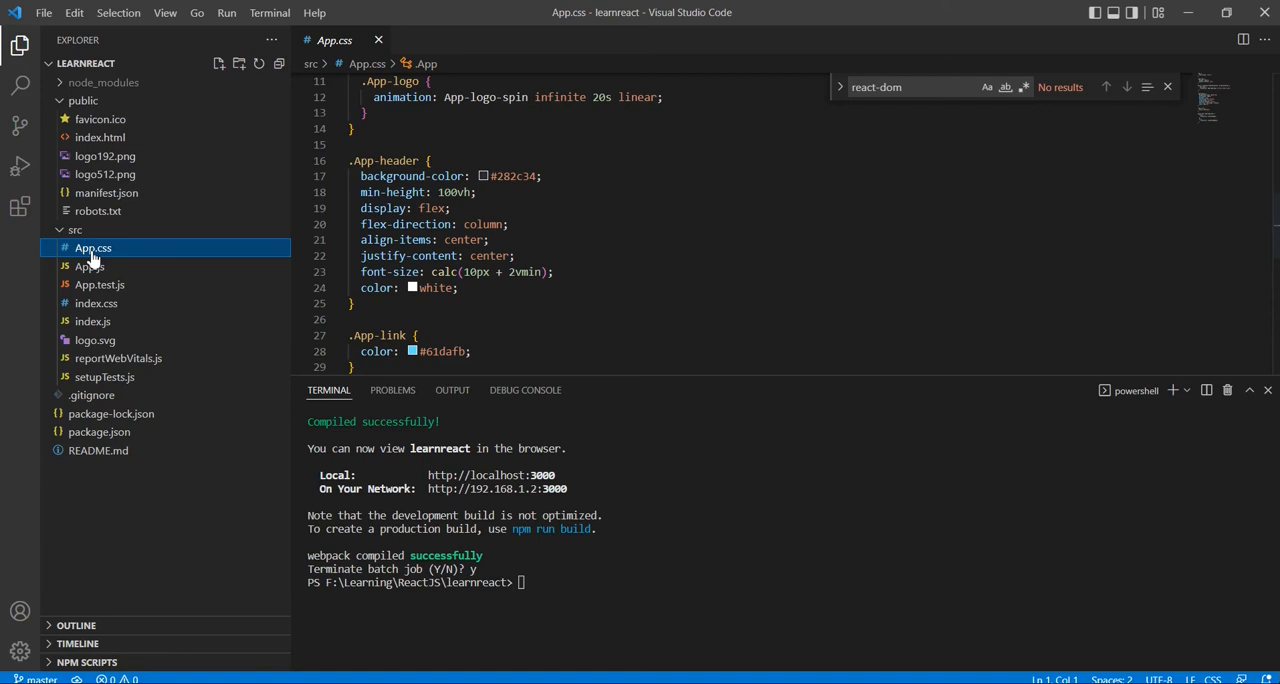
pyautogui.moveTo(90, 266)
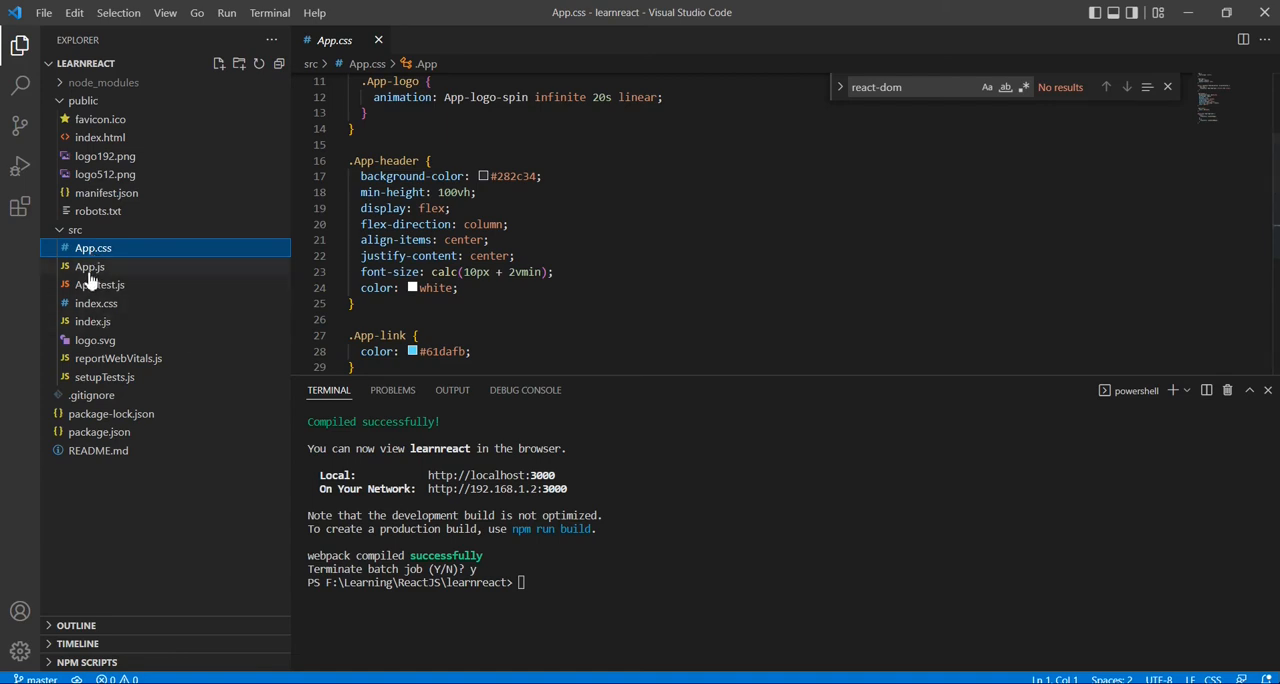
pyautogui.click(90, 266)
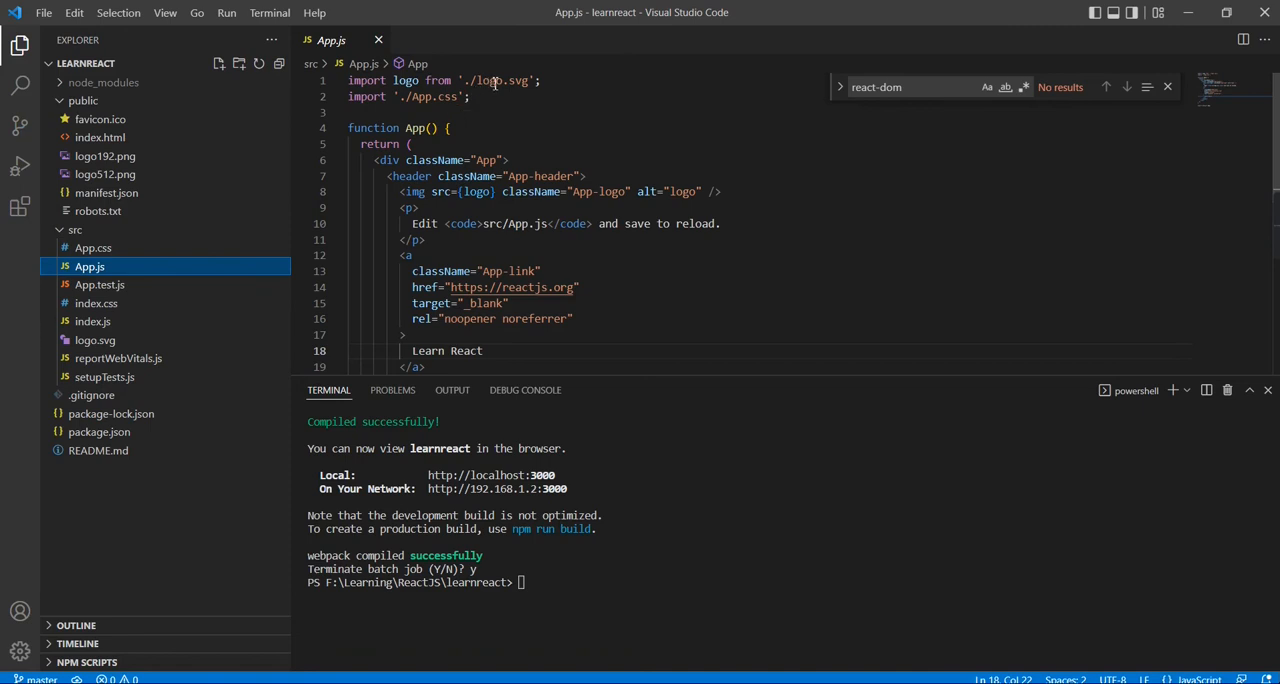
pyautogui.scroll(-3)
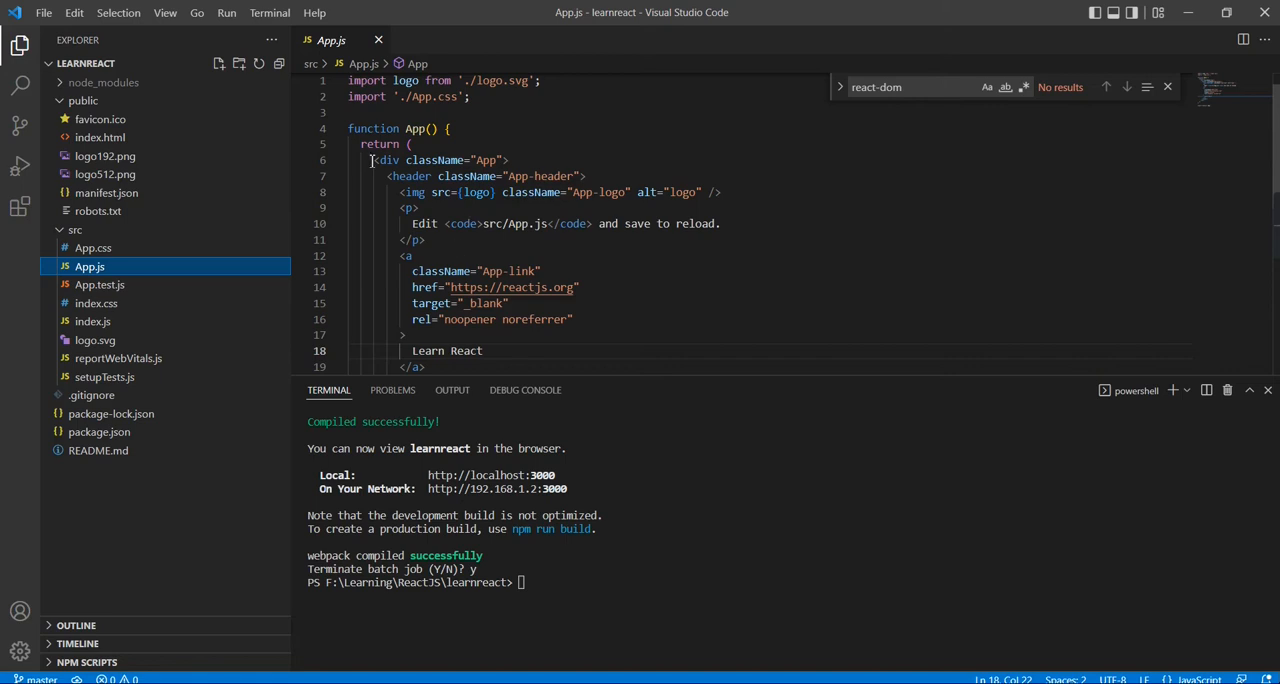
pyautogui.moveTo(372, 160)
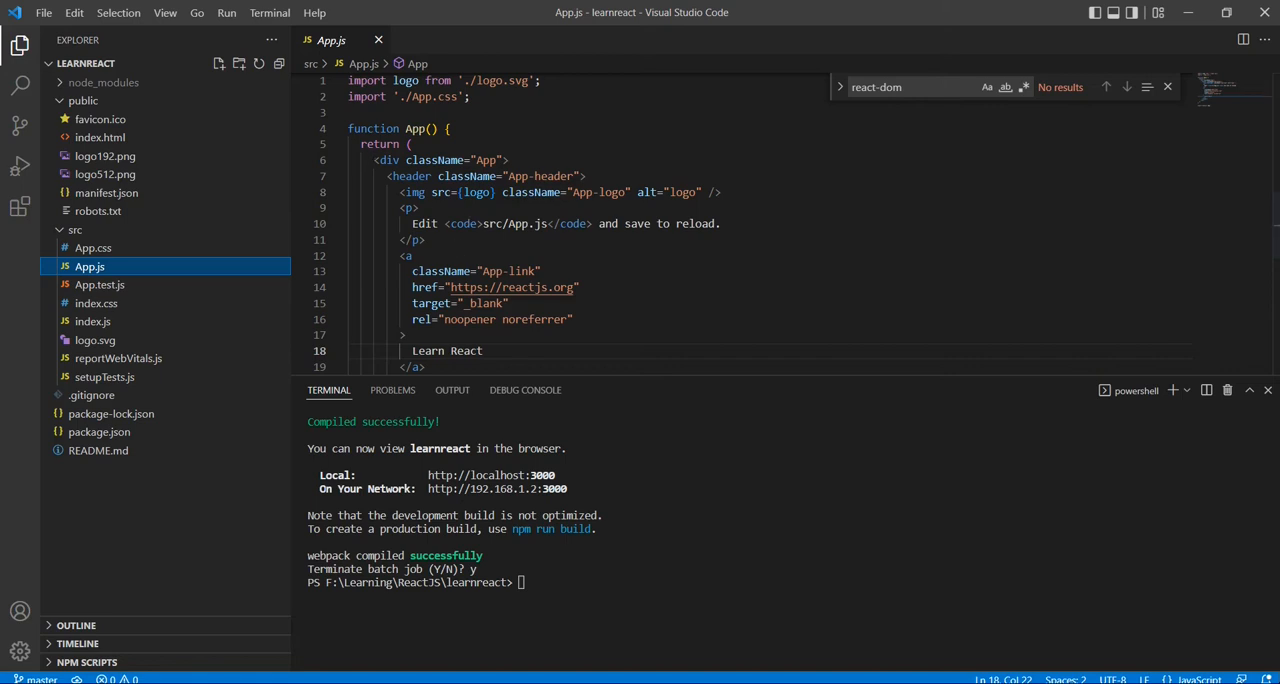
pyautogui.press('alt+tab')
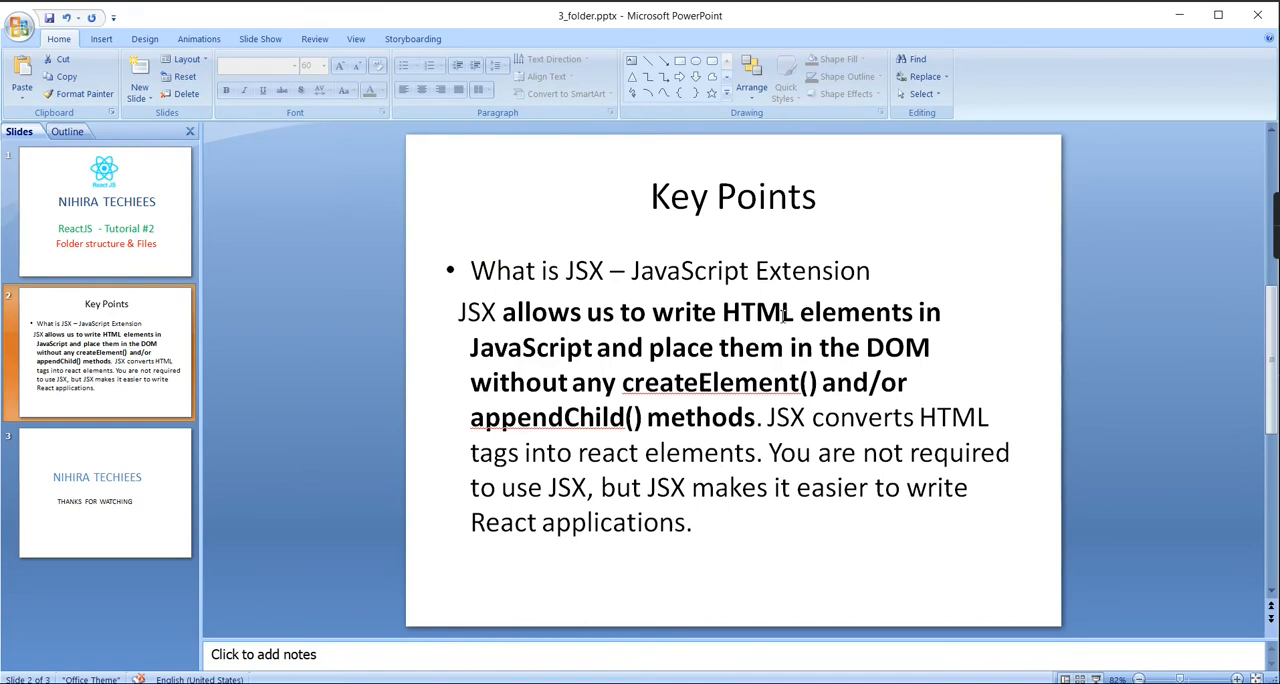
pyautogui.moveTo(548, 336)
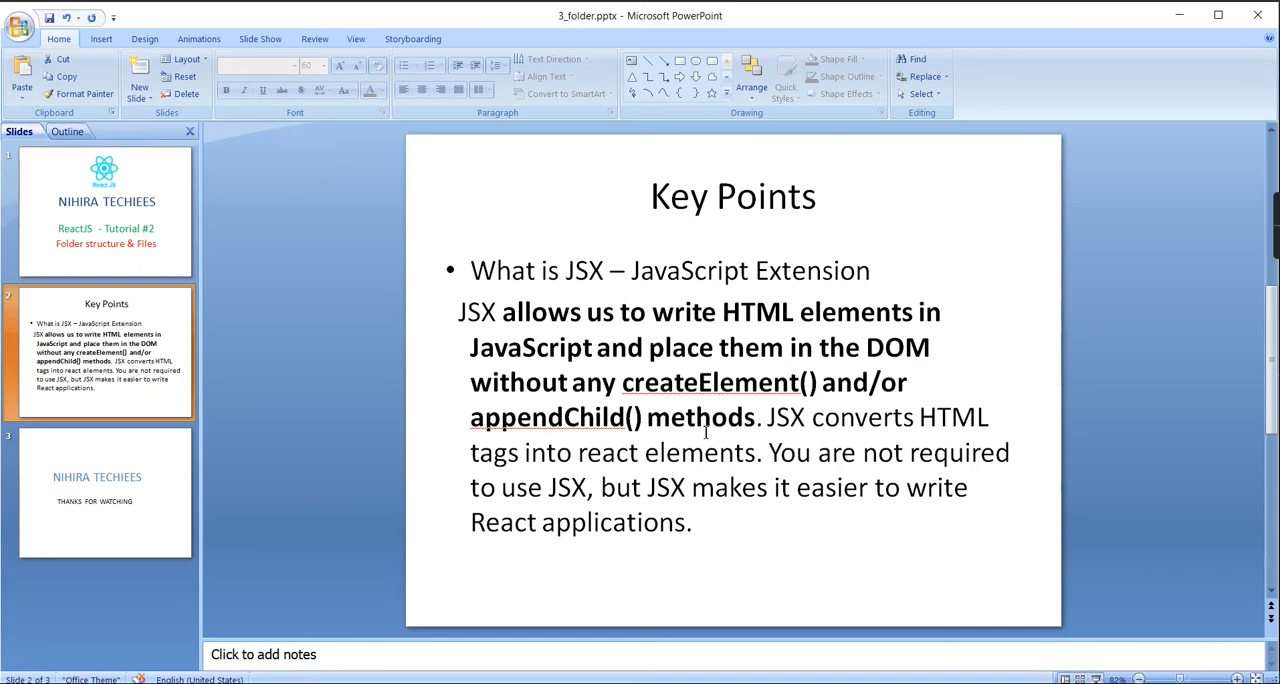
pyautogui.moveTo(884, 416)
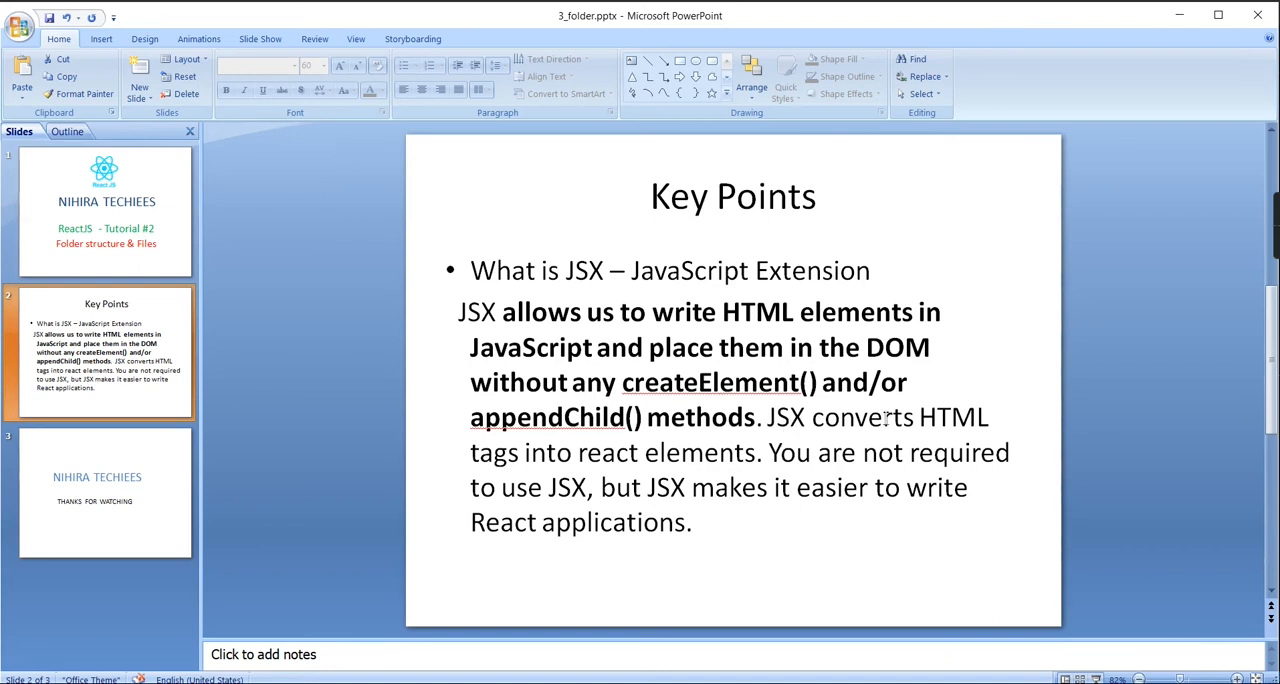
pyautogui.moveTo(716, 472)
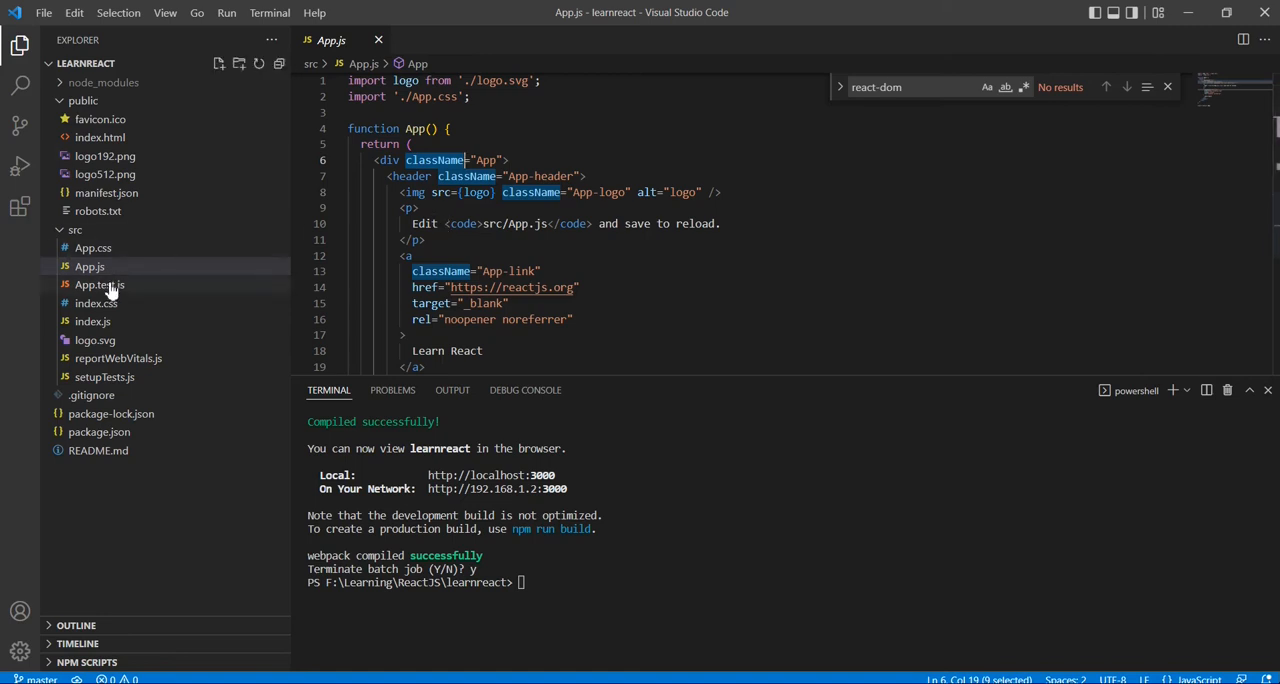
# View App.test.js, then open src/index.css with its body and code font rules.
pyautogui.click(100, 284)
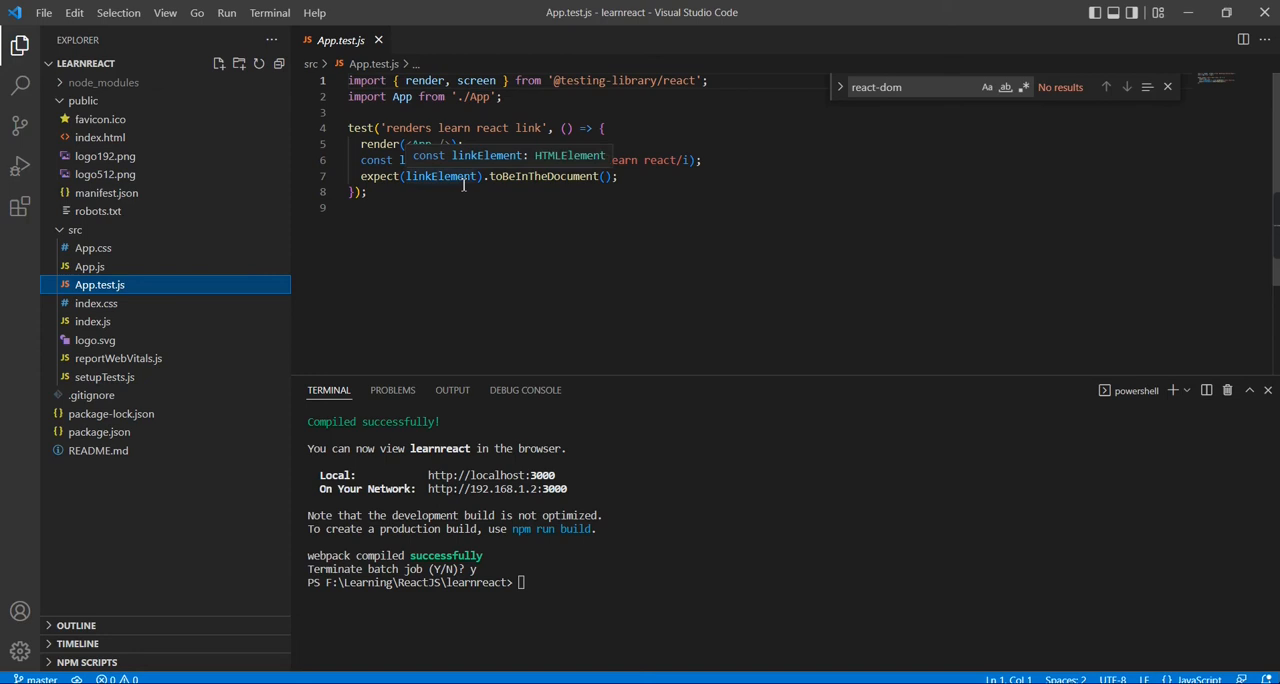
pyautogui.click(96, 304)
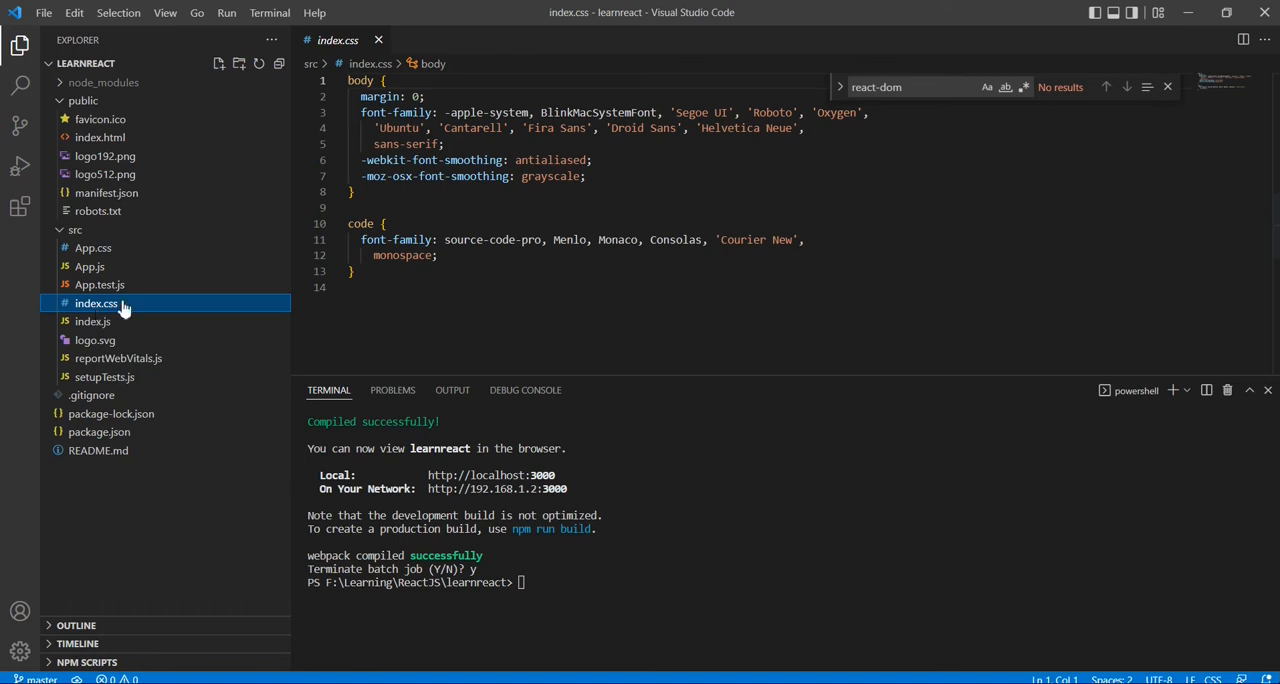
pyautogui.moveTo(196, 340)
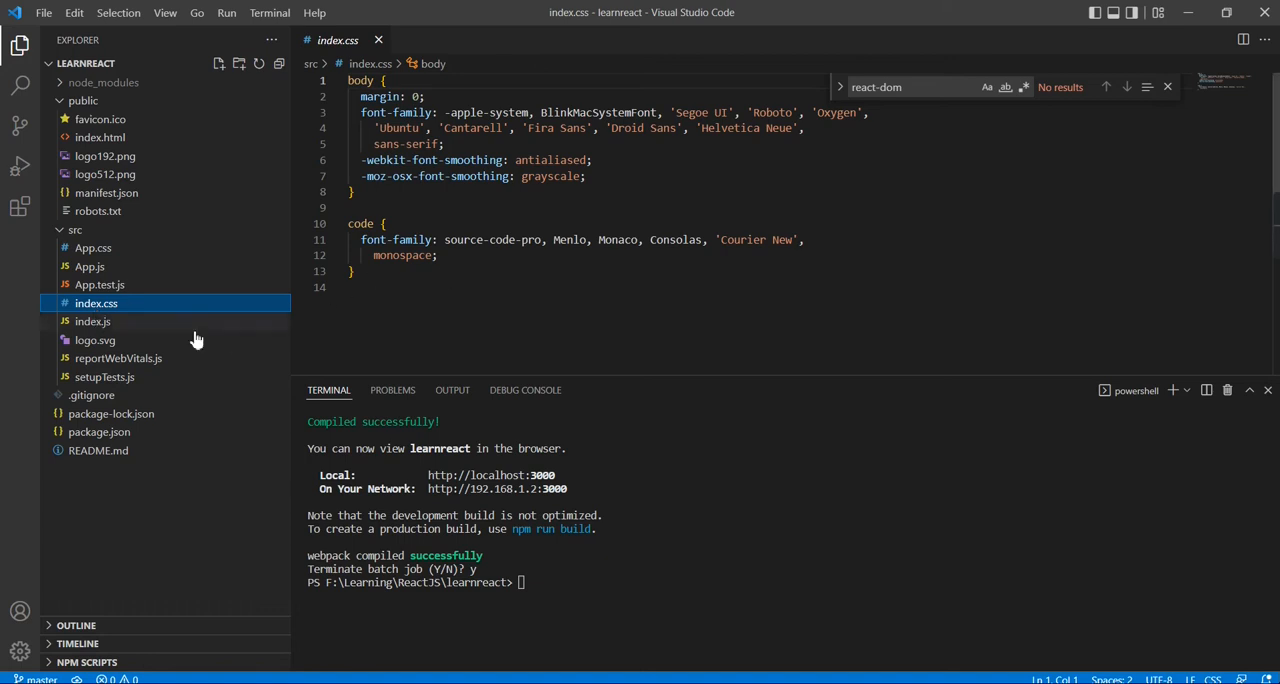
# Preview index.js, logo.svg, reportWebVitals.js and setupTests.js, ending on the project's .gitignore.
pyautogui.click(92, 320)
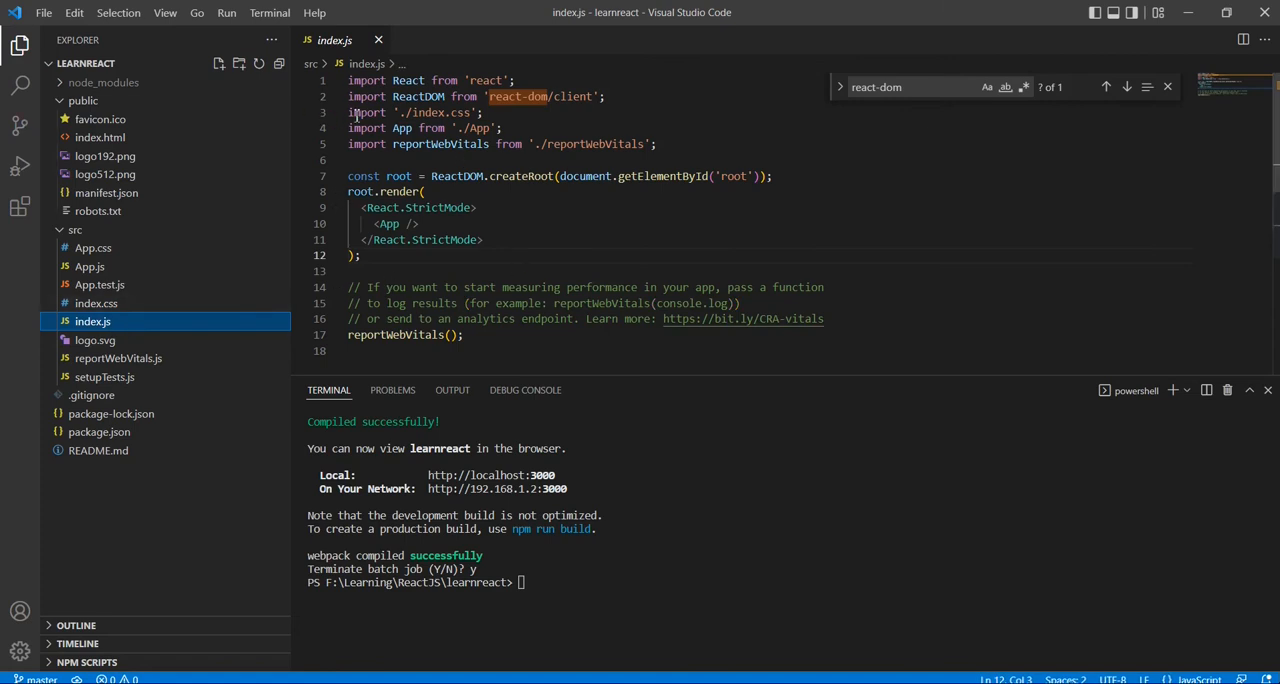
pyautogui.click(96, 340)
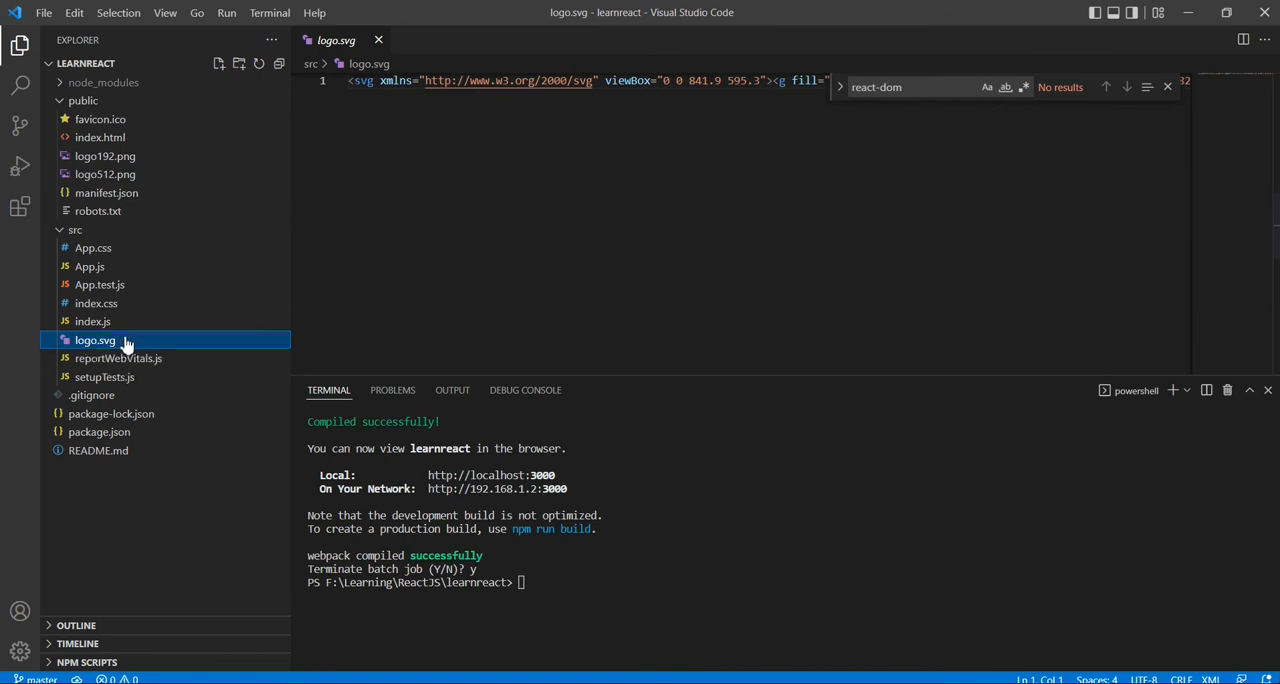
pyautogui.click(116, 358)
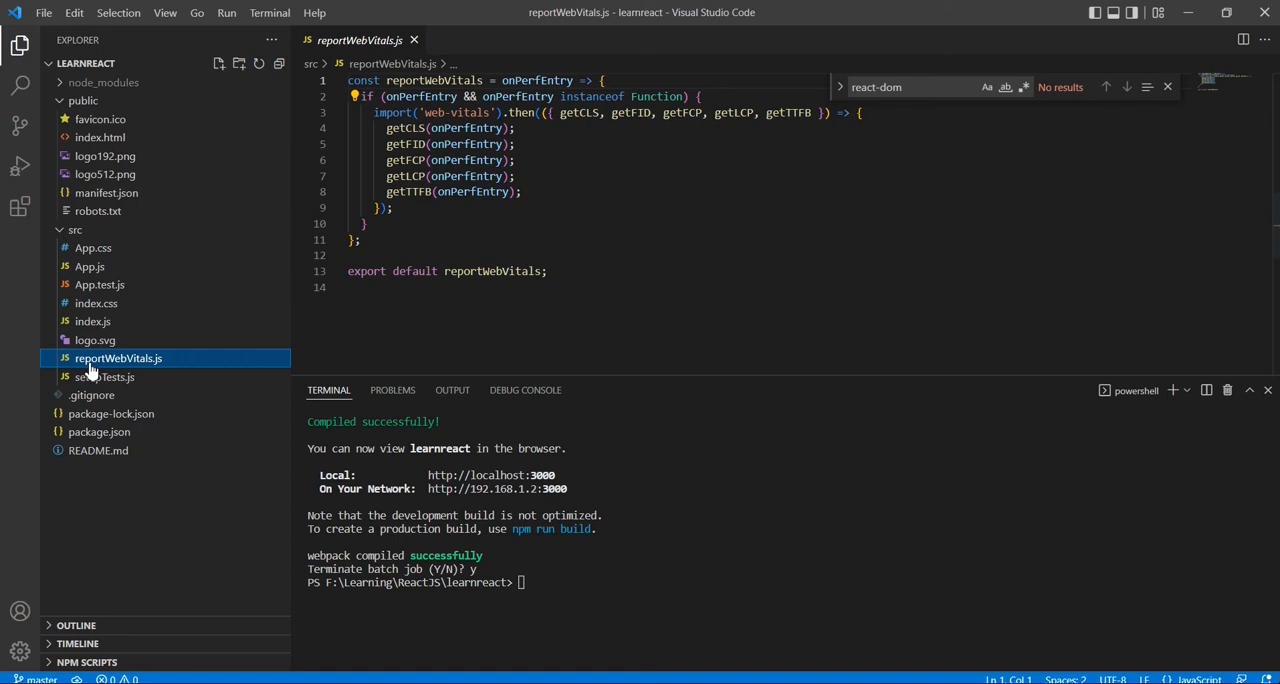
pyautogui.click(104, 376)
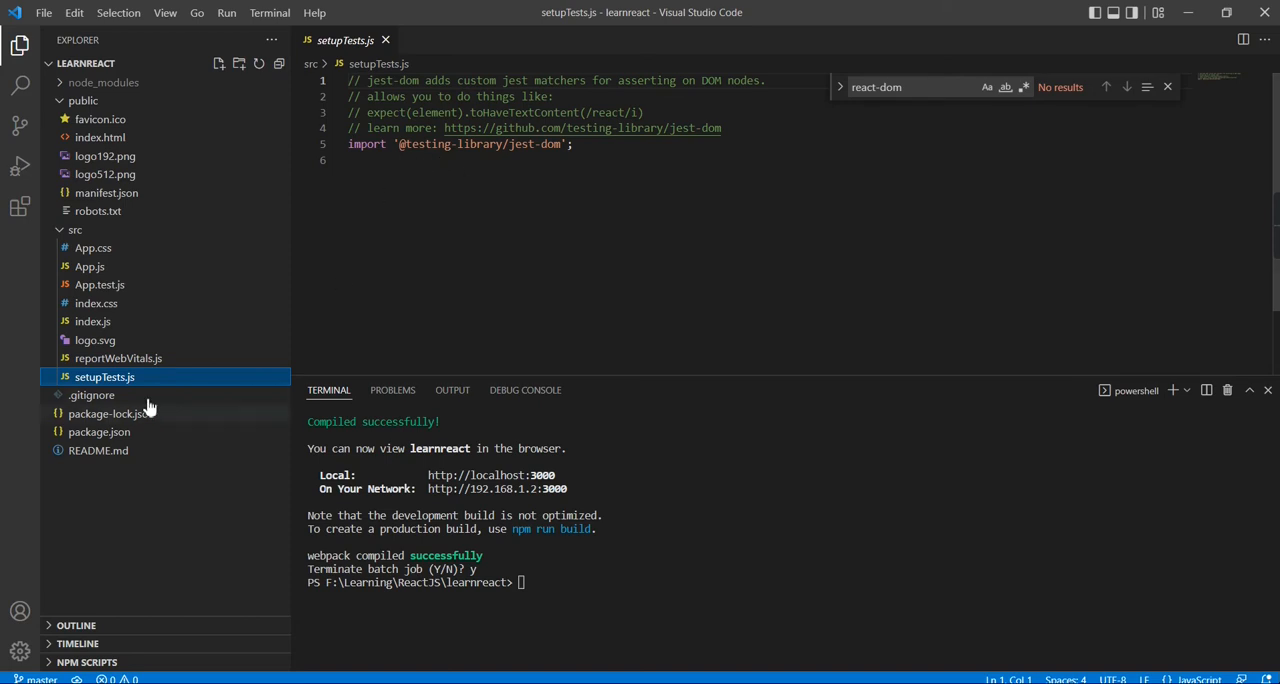
pyautogui.click(92, 396)
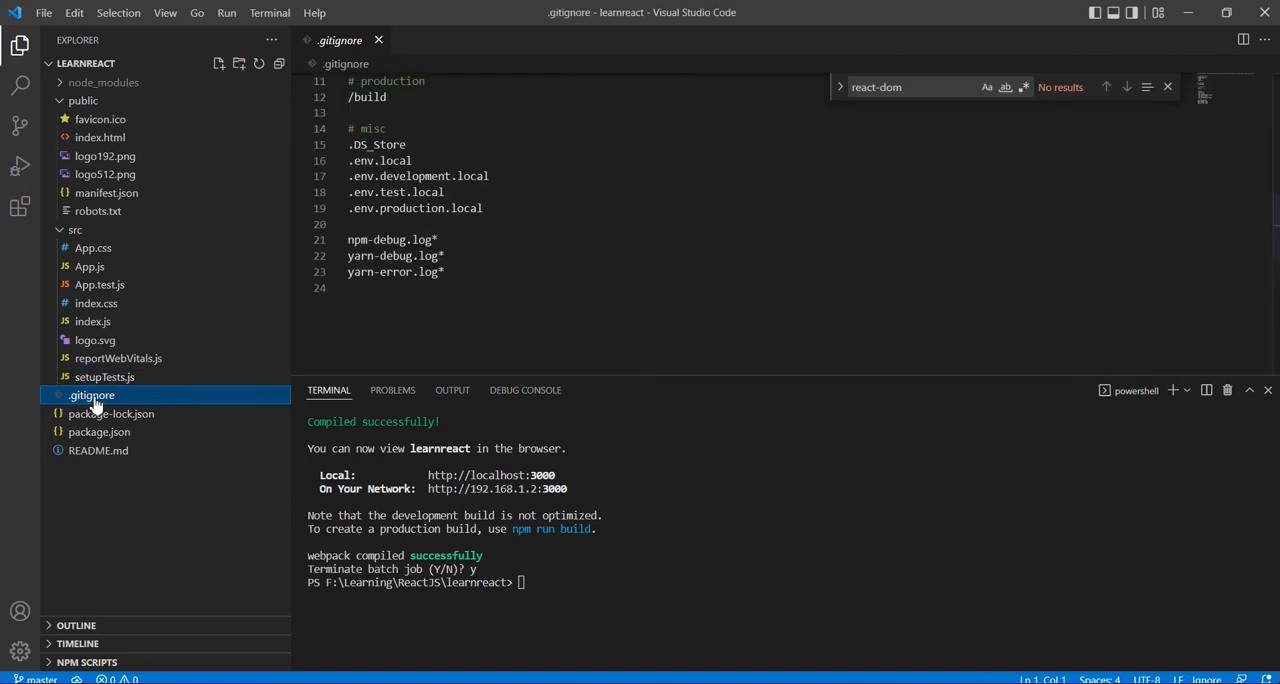
pyautogui.moveTo(200, 376)
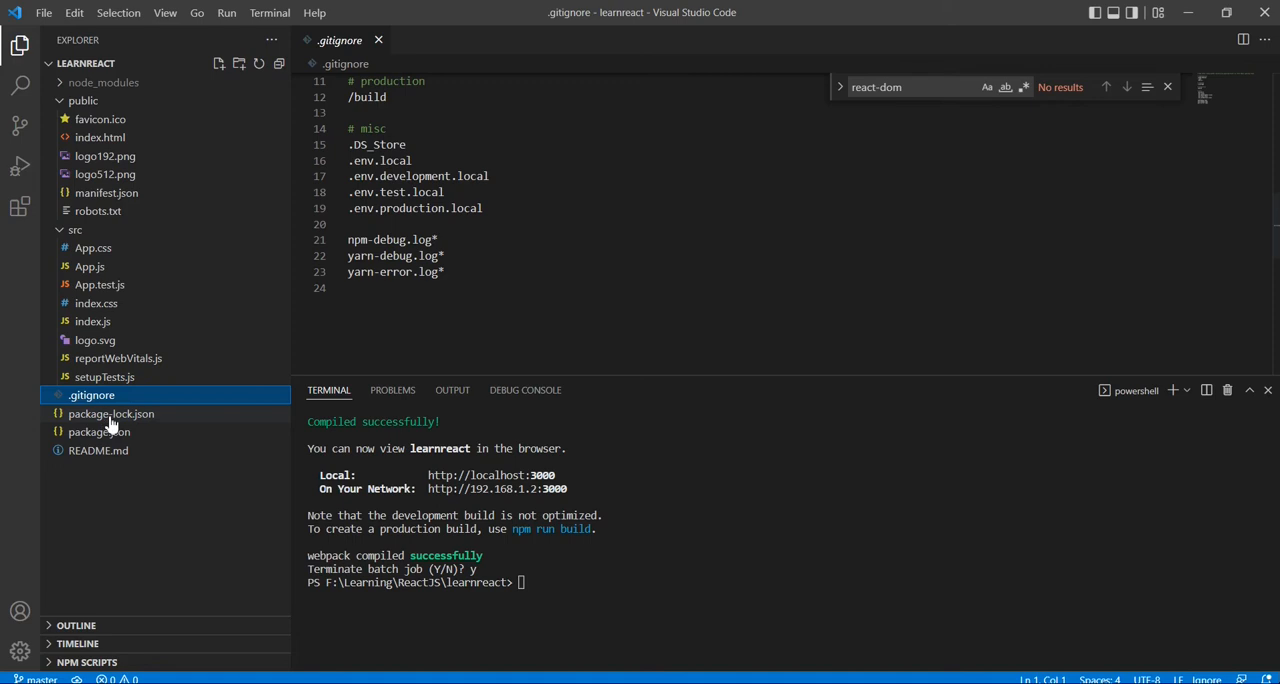
pyautogui.moveTo(100, 432)
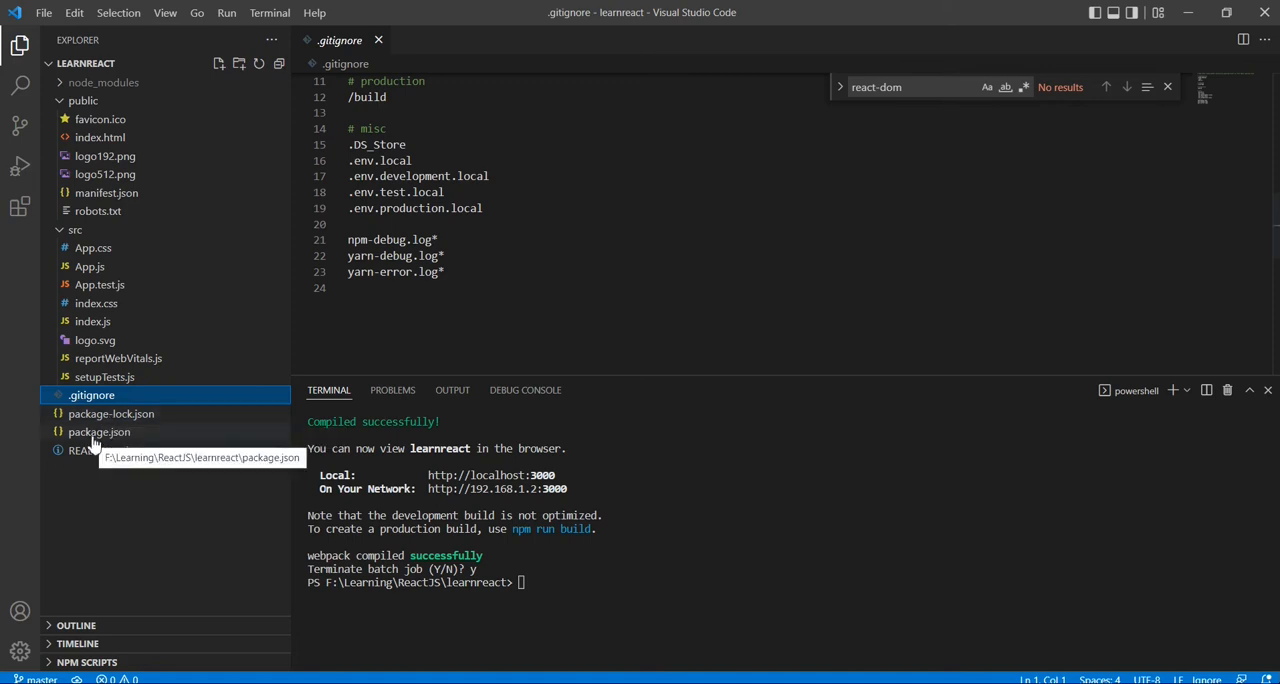
# Read package.json from the react dependencies and scripts down to eslintConfig and browserslist.
pyautogui.click(100, 432)
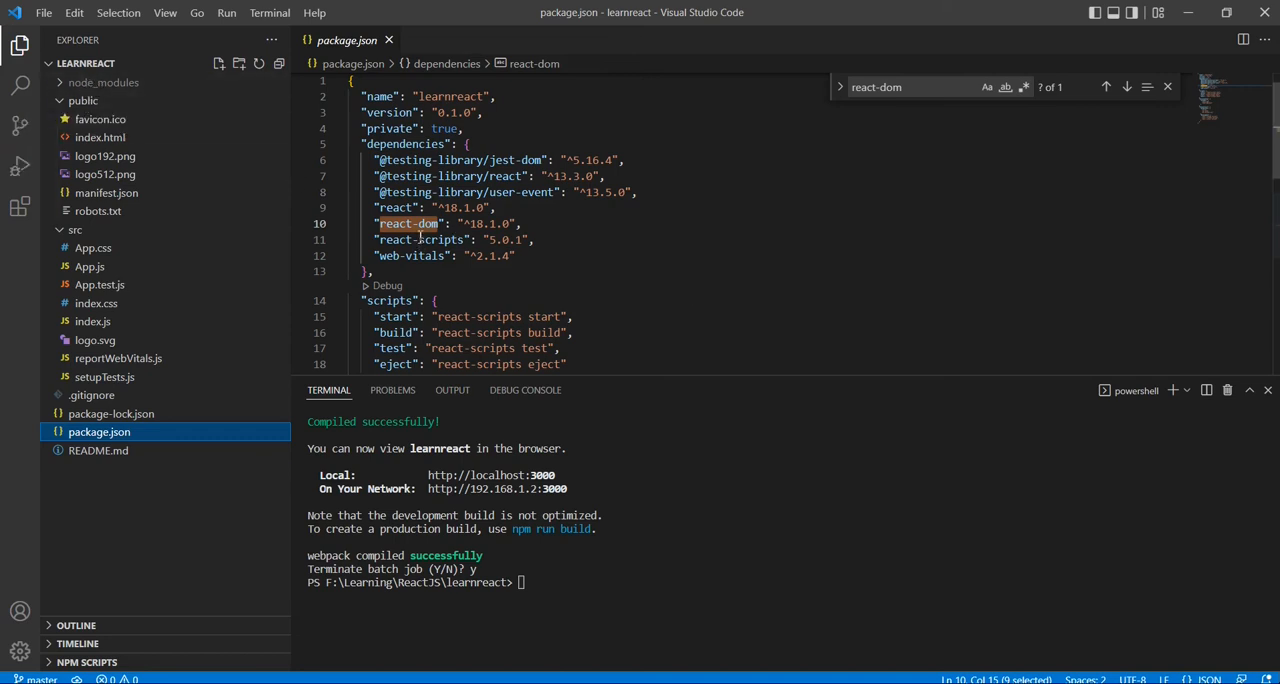
pyautogui.moveTo(204, 388)
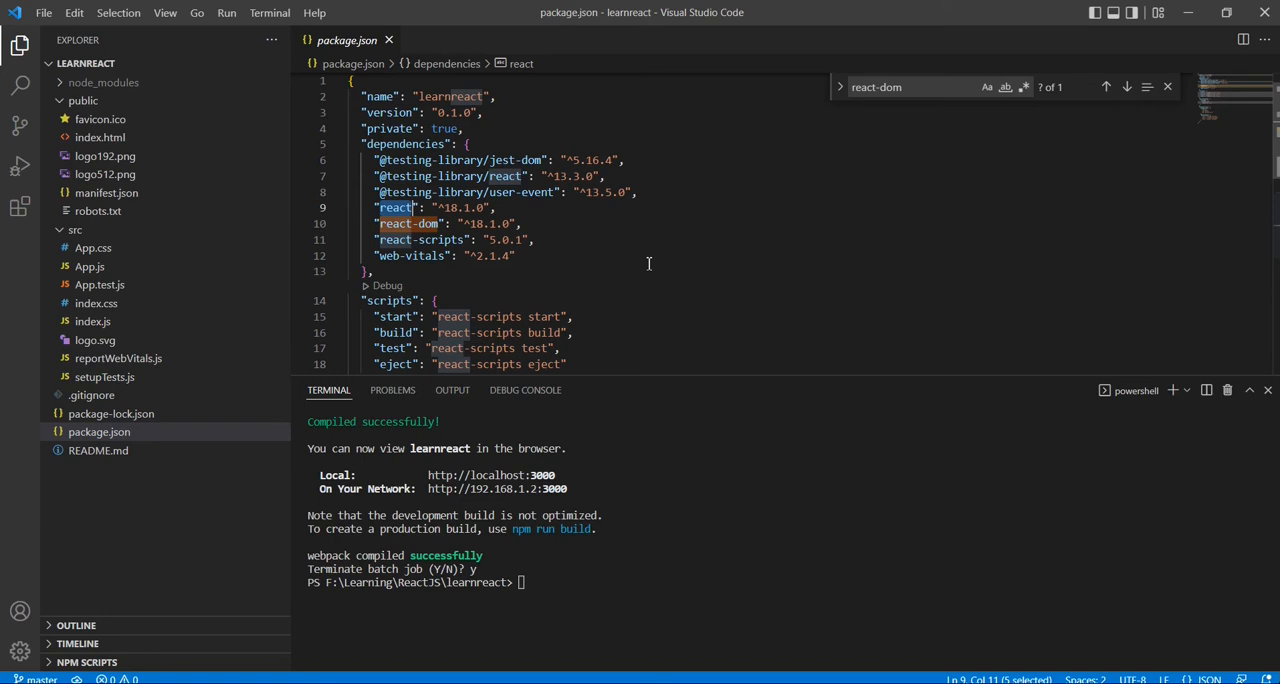
pyautogui.moveTo(394, 208)
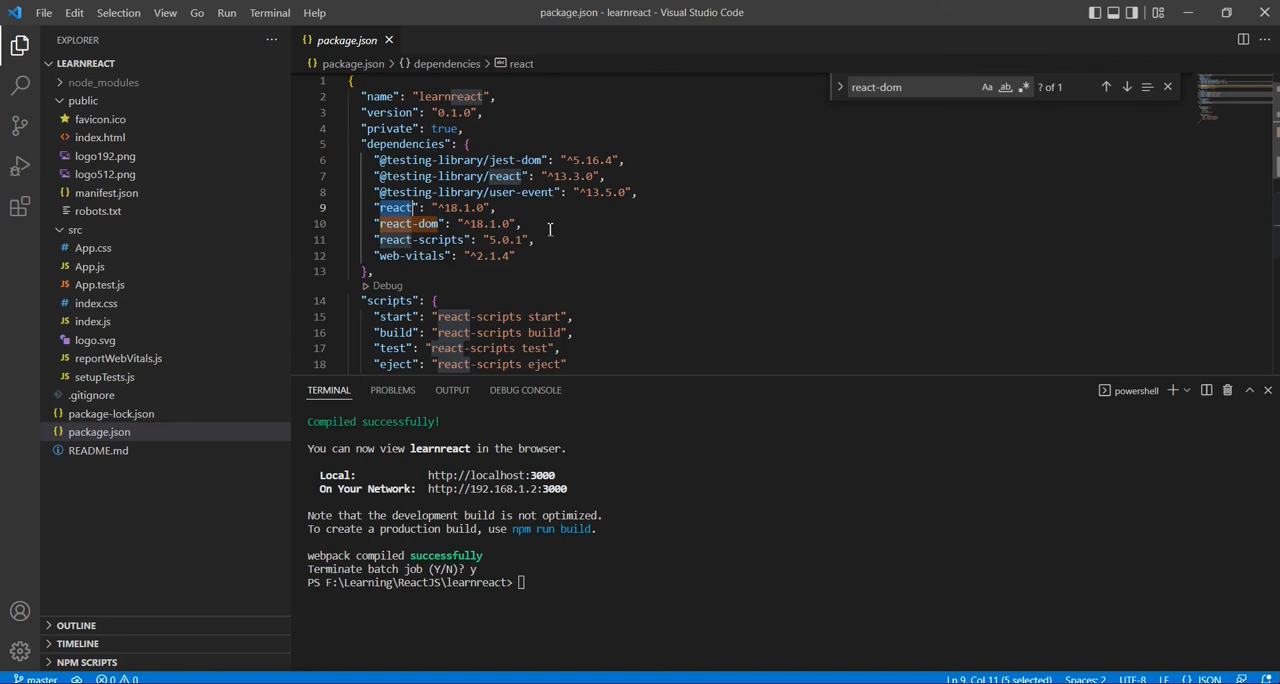
pyautogui.scroll(-3)
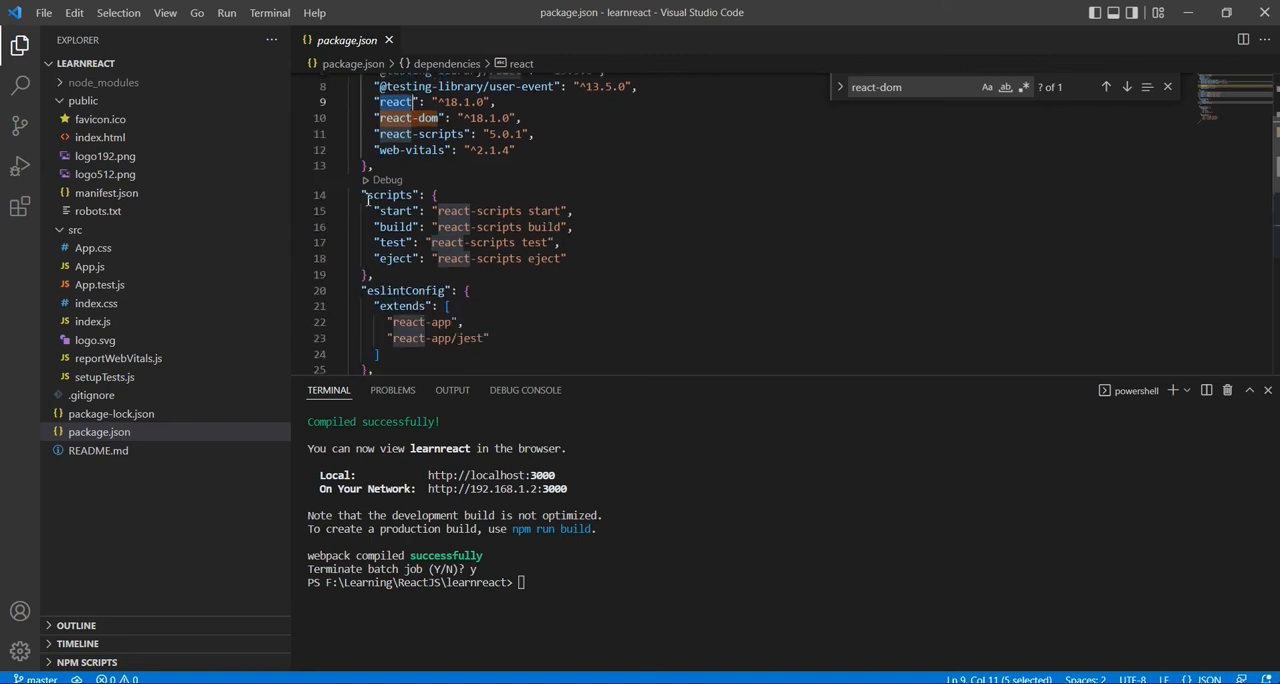
pyautogui.click(470, 290)
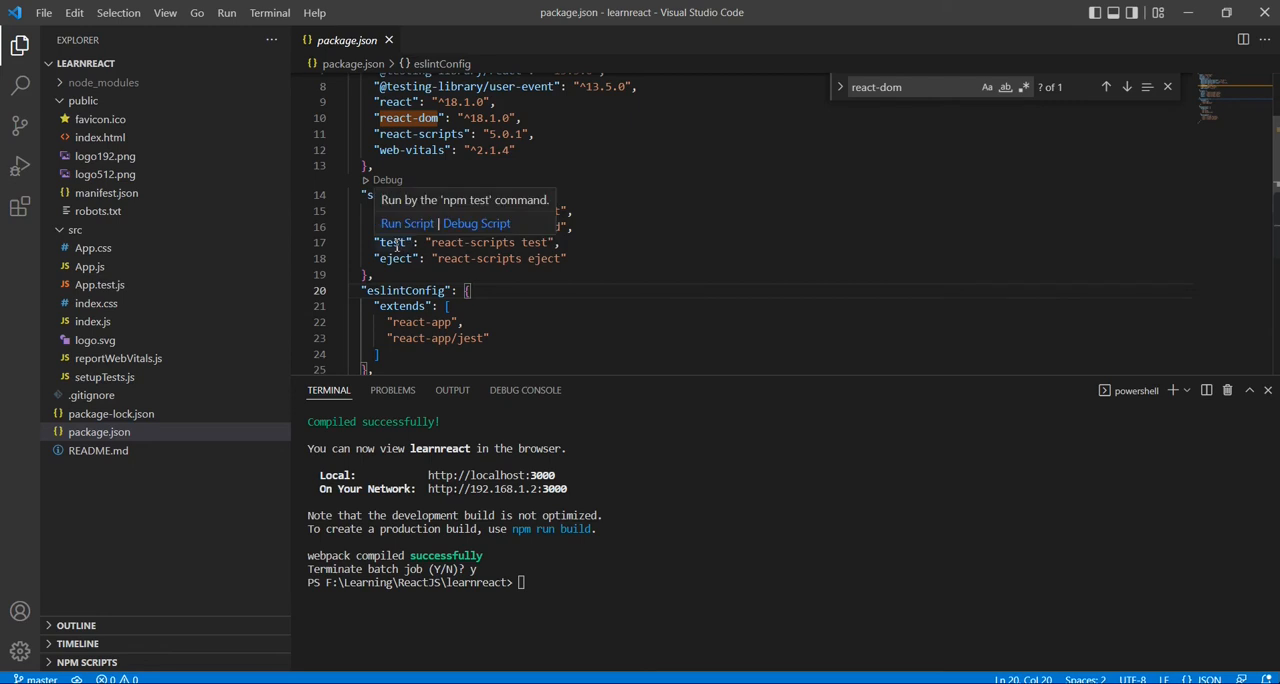
pyautogui.scroll(-3)
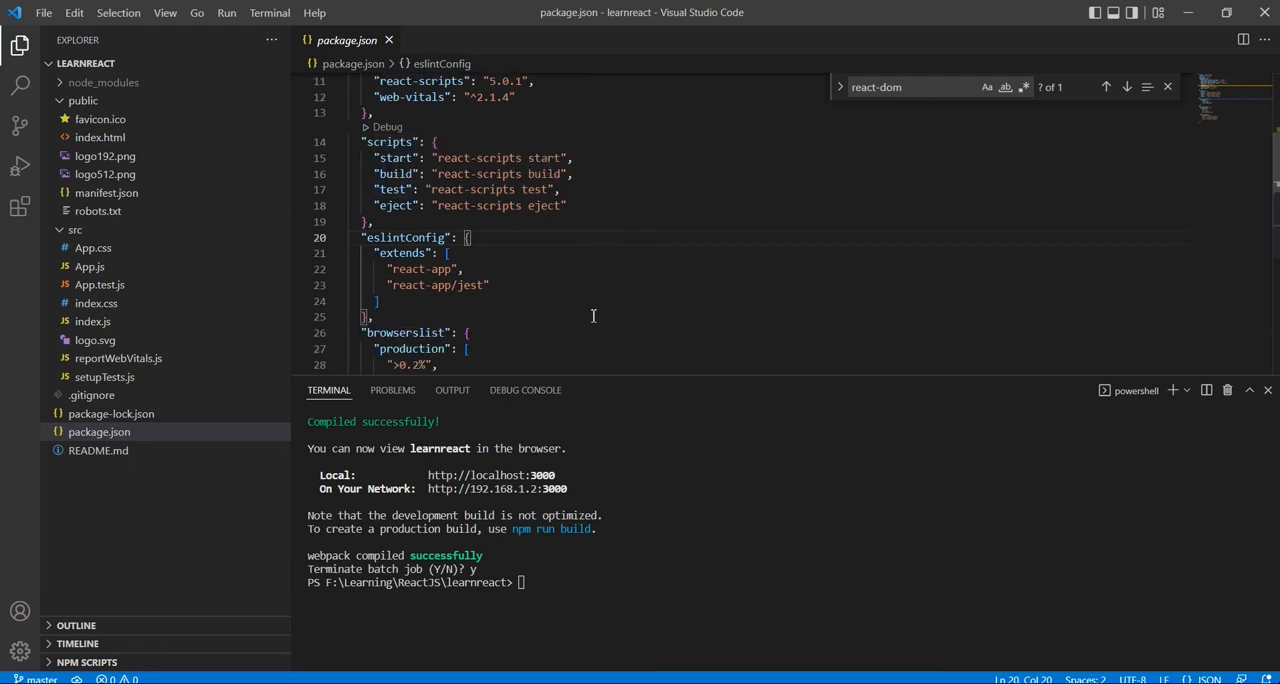
pyautogui.scroll(-3)
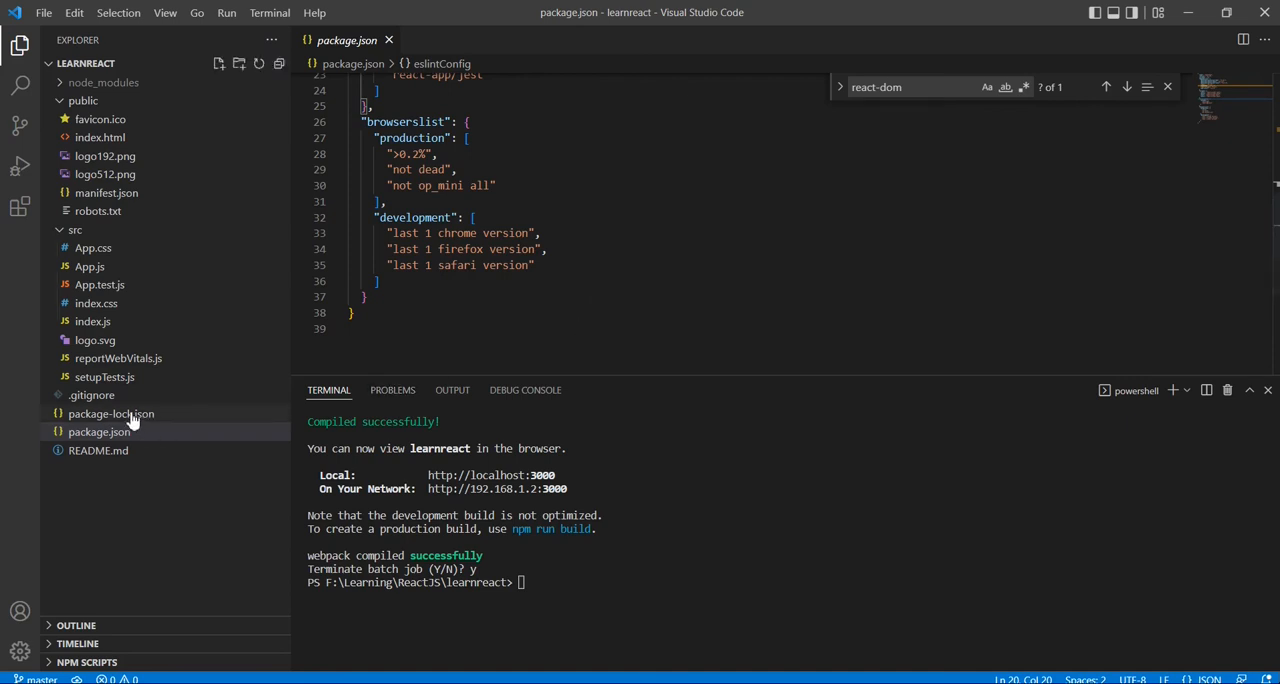
# Compare package-lock.json with package.json and locate the react-scripts 5.0.1 entry.
pyautogui.click(112, 412)
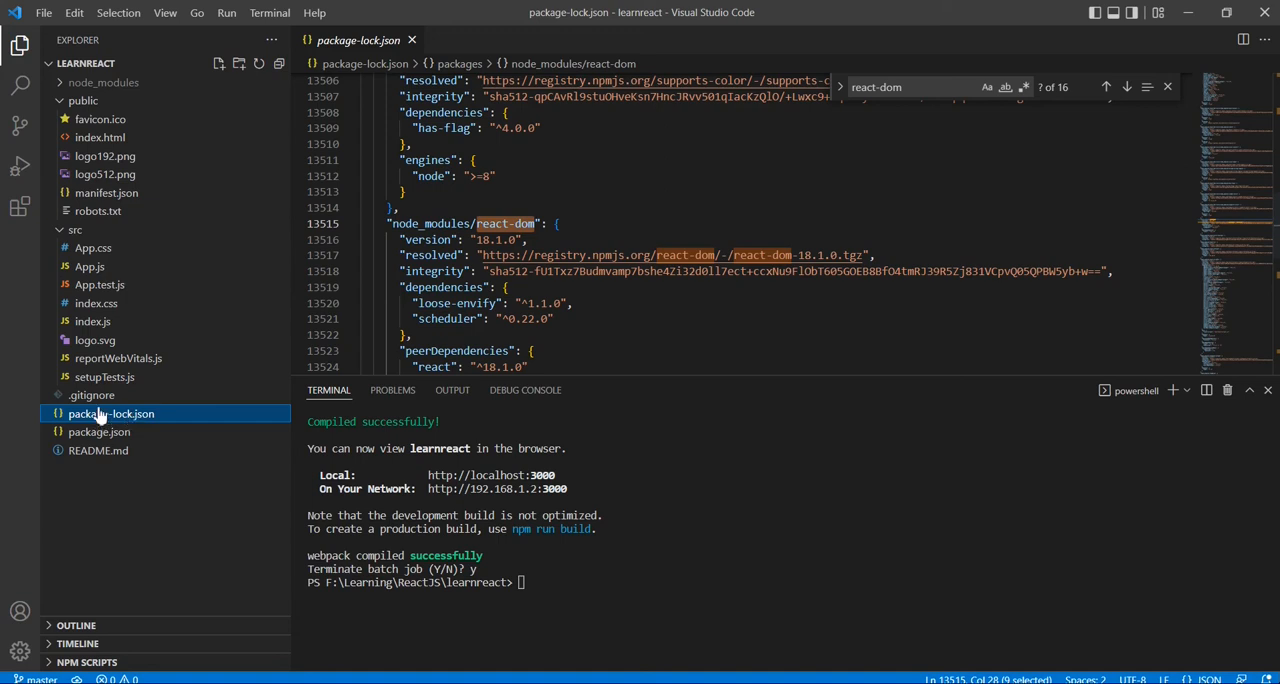
pyautogui.click(100, 432)
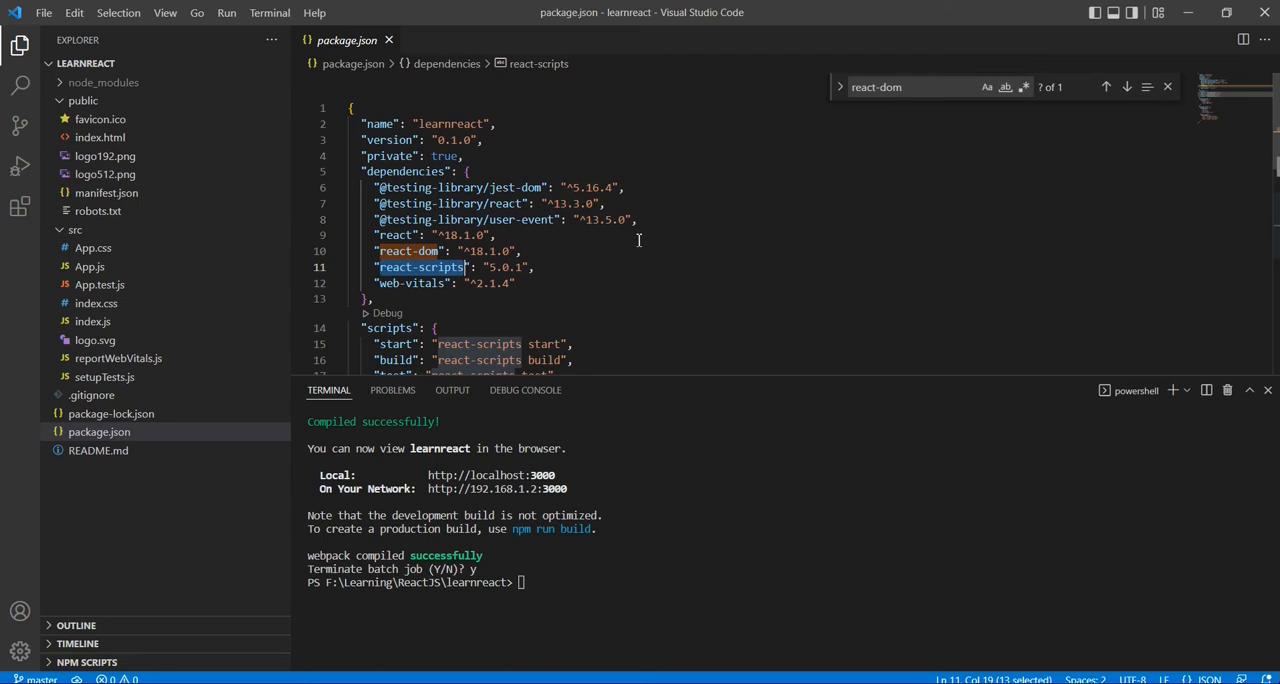
pyautogui.scroll(-3)
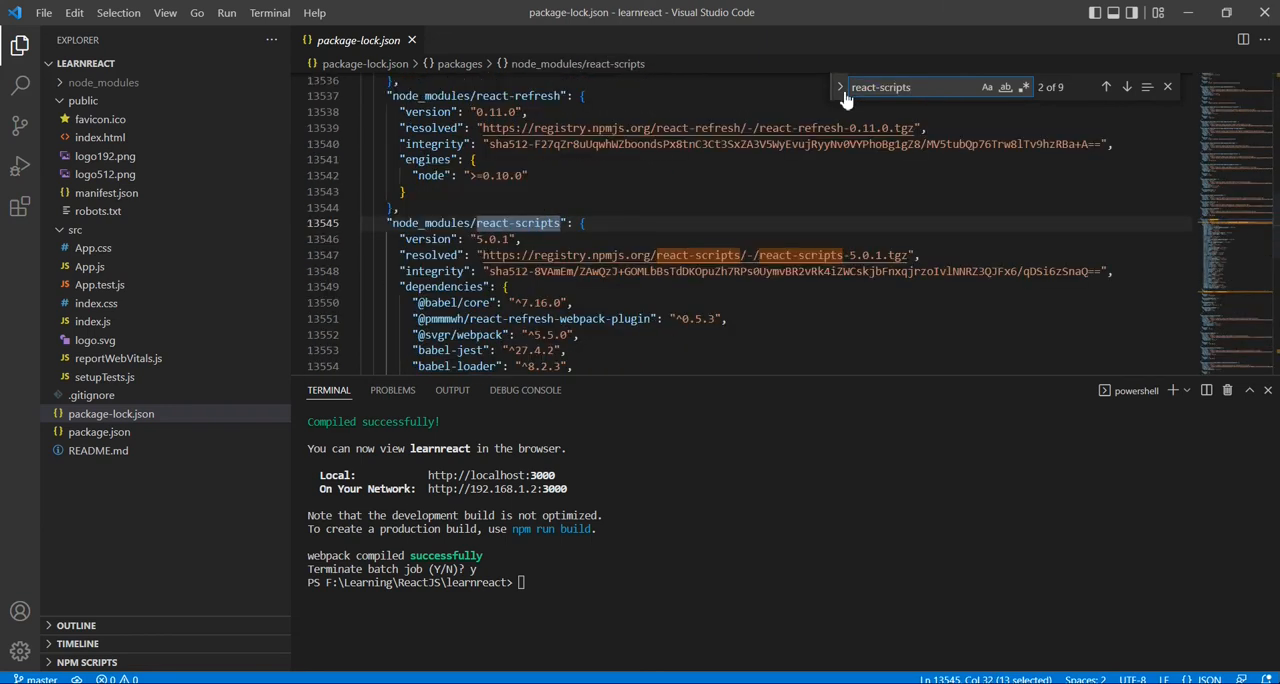
pyautogui.moveTo(388, 224)
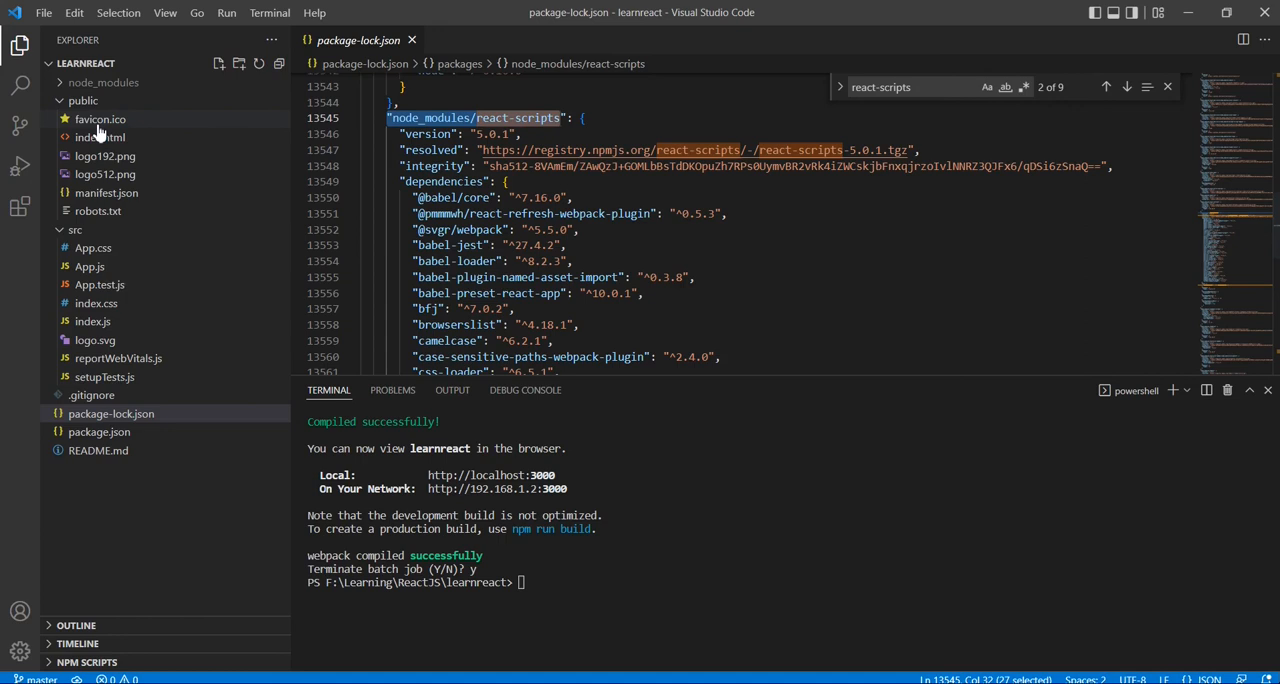
# Browse public/index.html, manifest.json and robots.txt, then open README.md at Available Scripts.
pyautogui.click(100, 120)
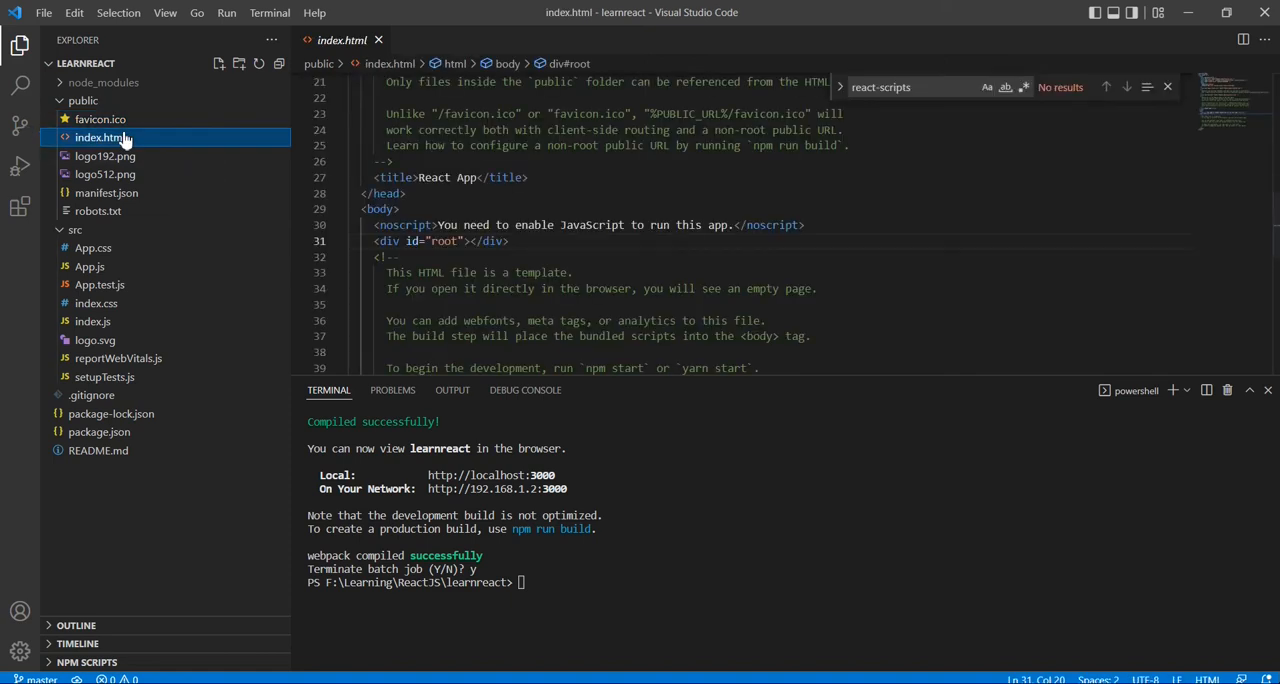
pyautogui.moveTo(92, 164)
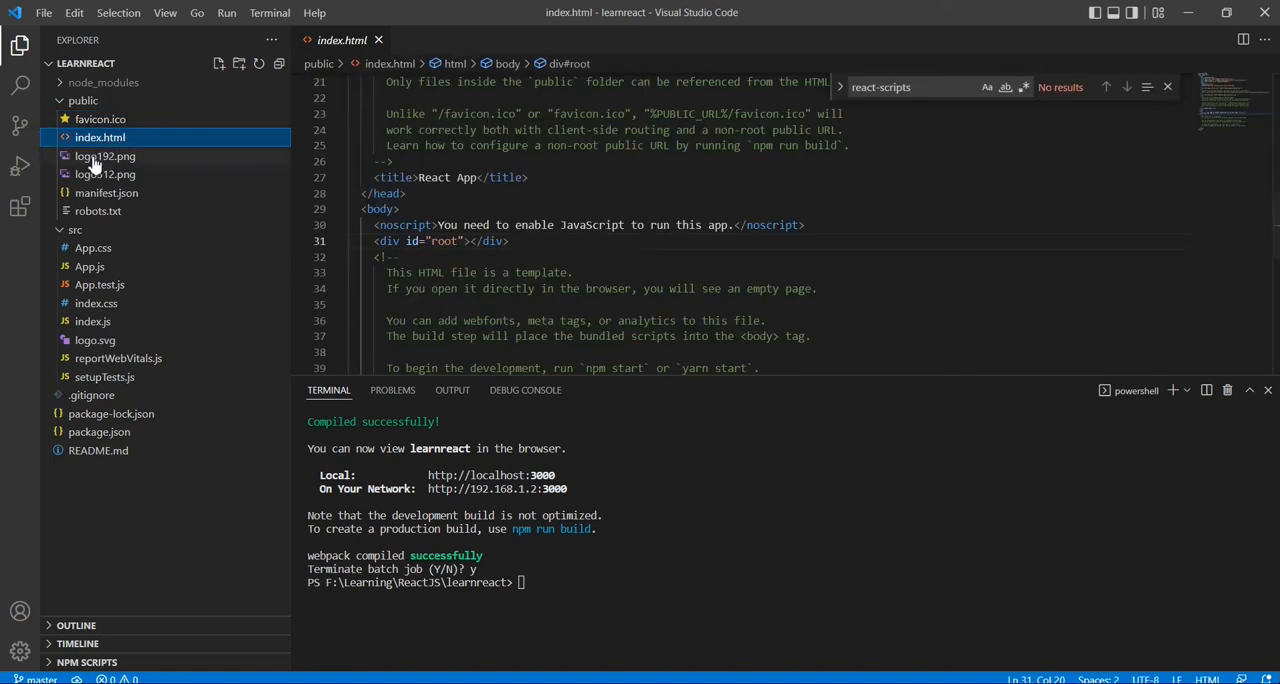
pyautogui.click(106, 192)
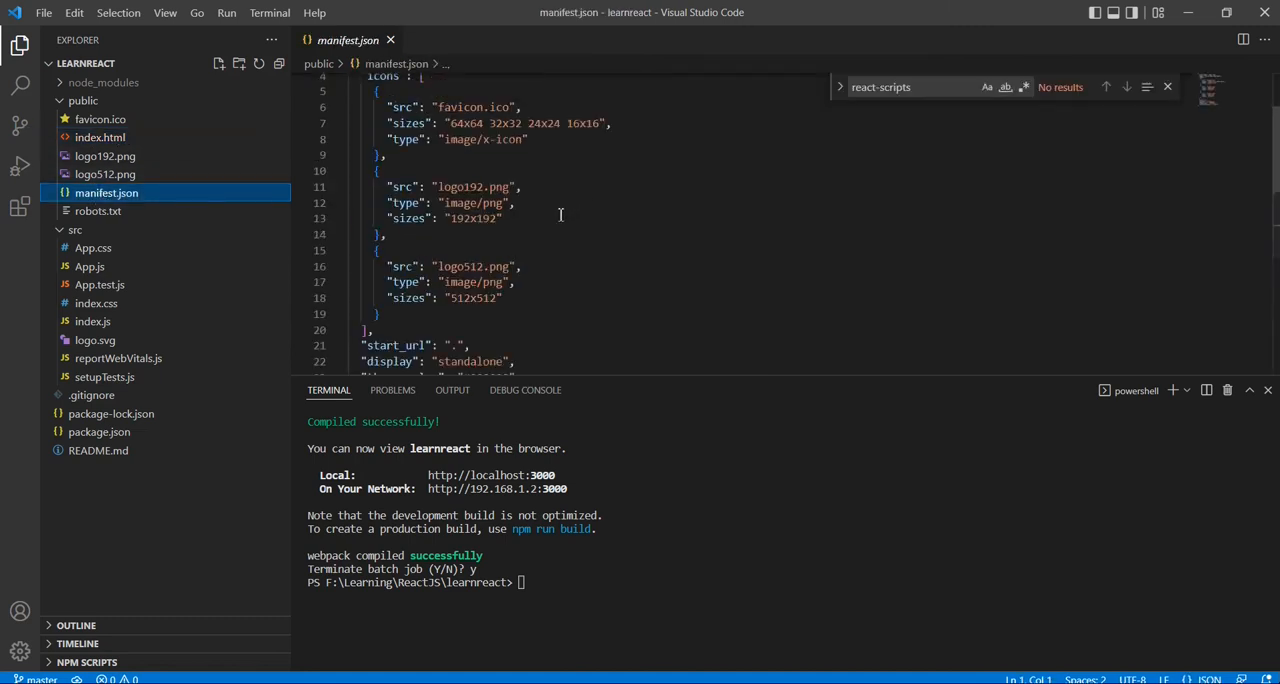
pyautogui.click(96, 212)
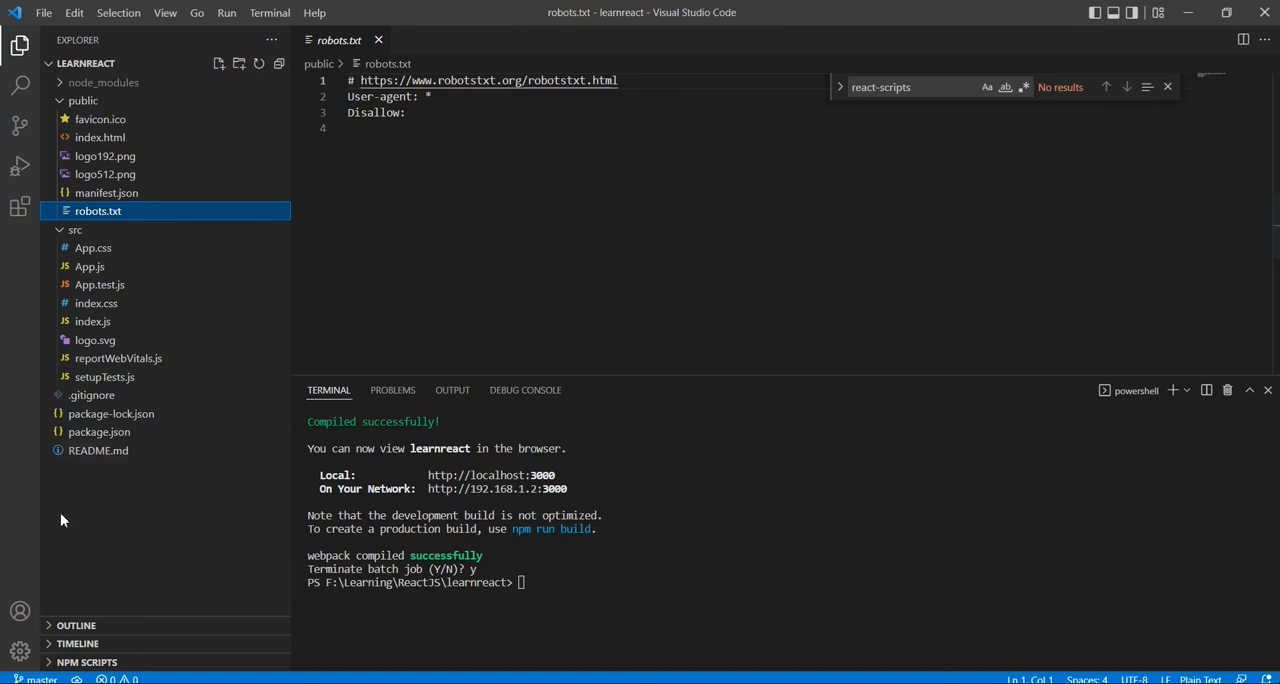
pyautogui.click(98, 450)
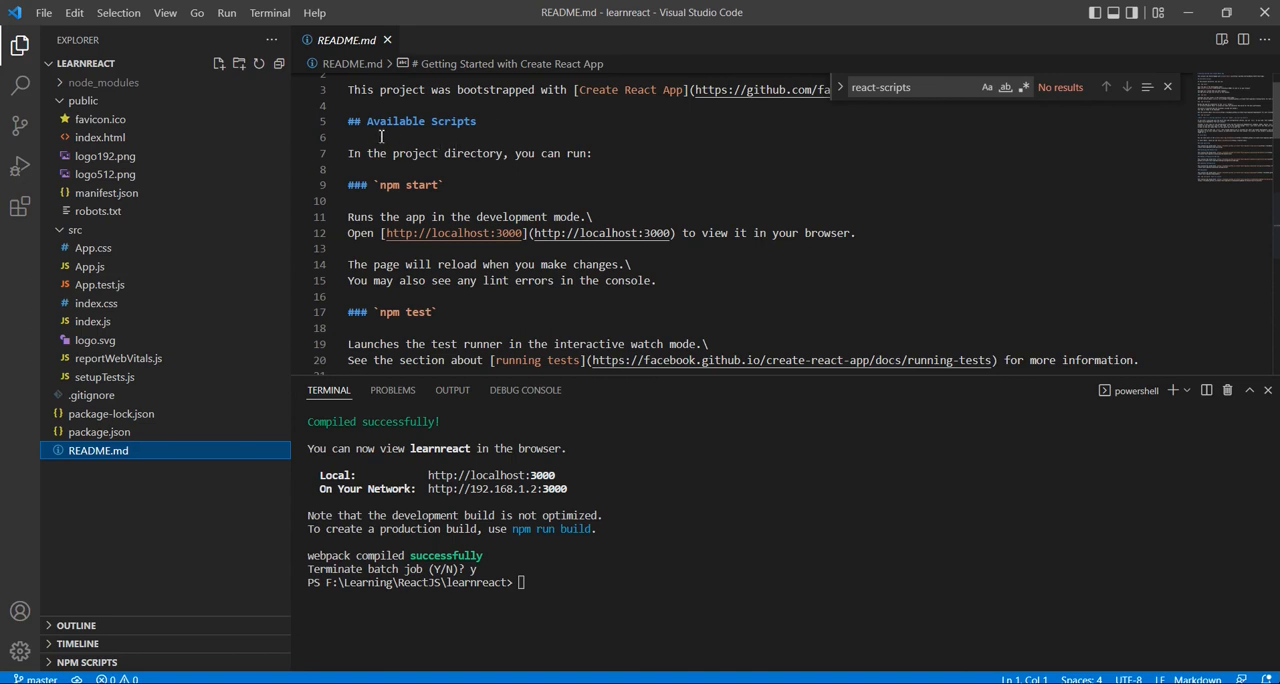
# Scroll README.md past npm start to the build and eject notes, then reopen public/index.html.
pyautogui.doubleClick(388, 186)
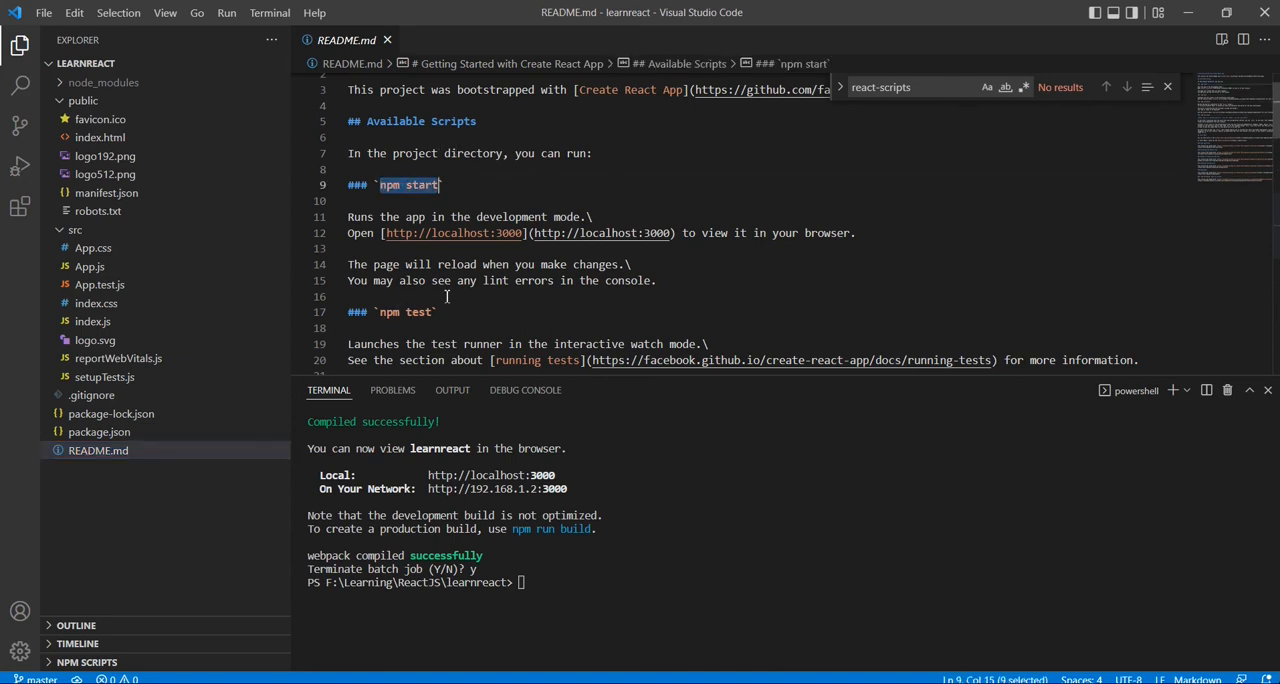
pyautogui.scroll(-3)
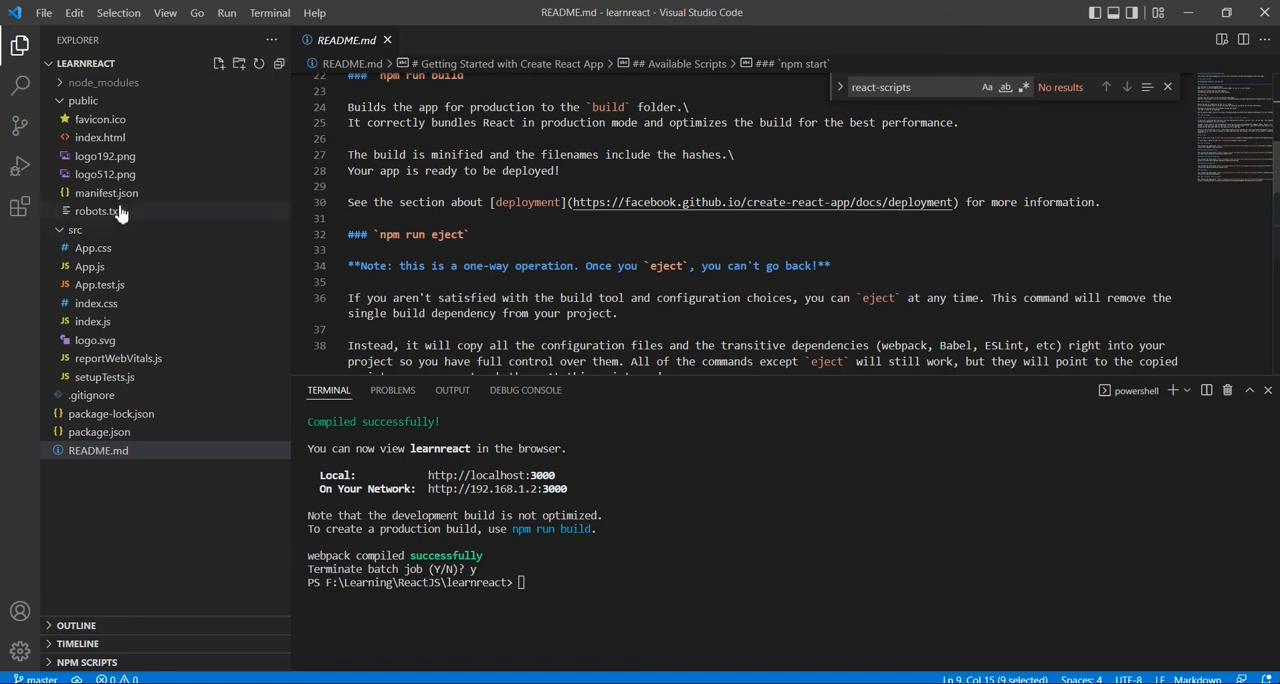
pyautogui.click(100, 136)
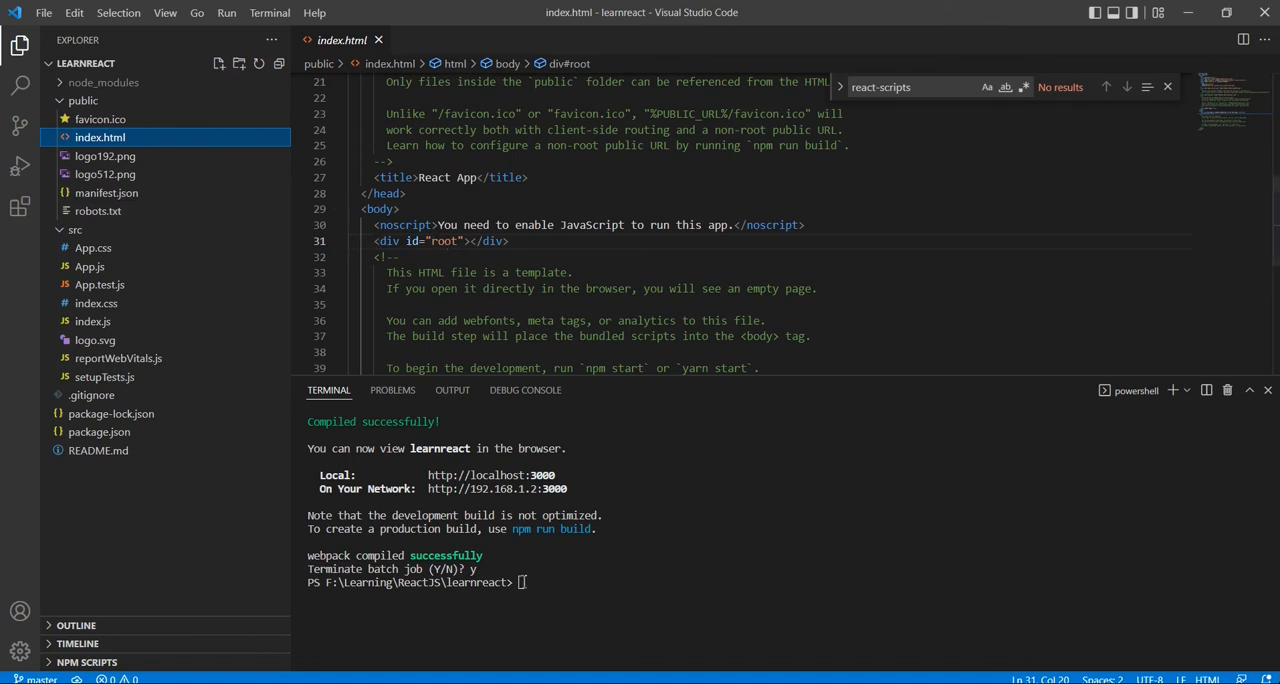
# Start the dev server with npm start and view package.json's scripts section.
pyautogui.write('n')
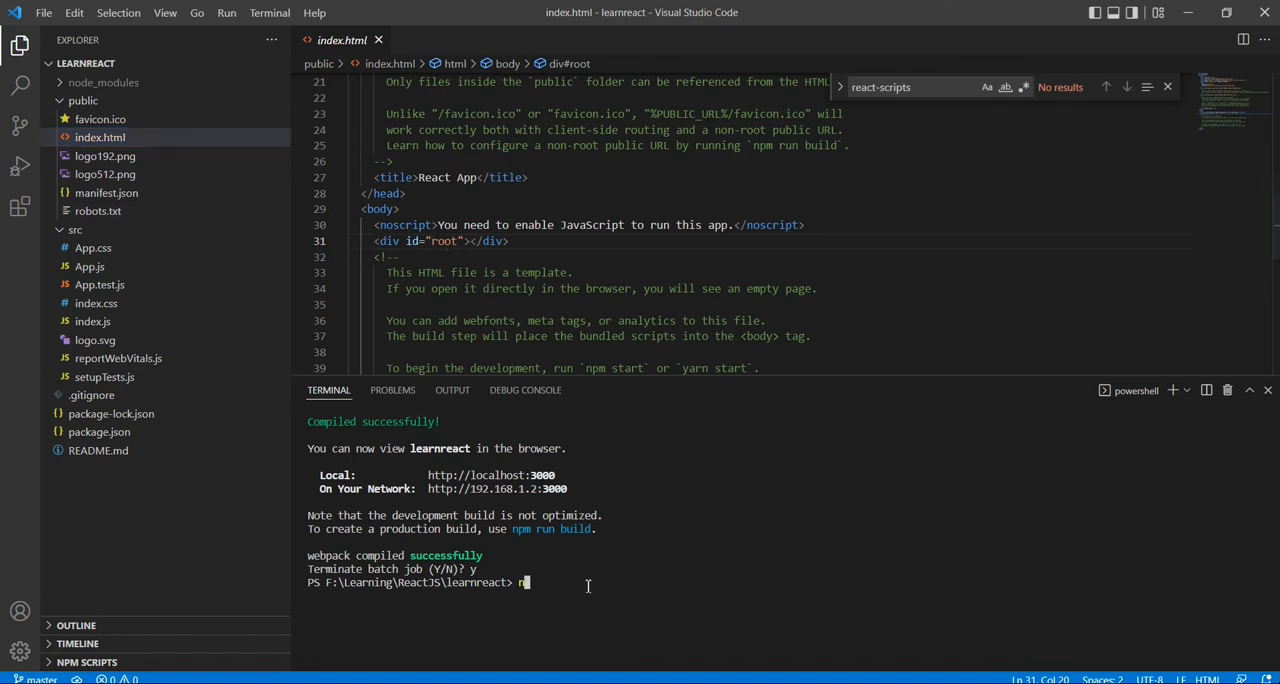
pyautogui.write('npm start')
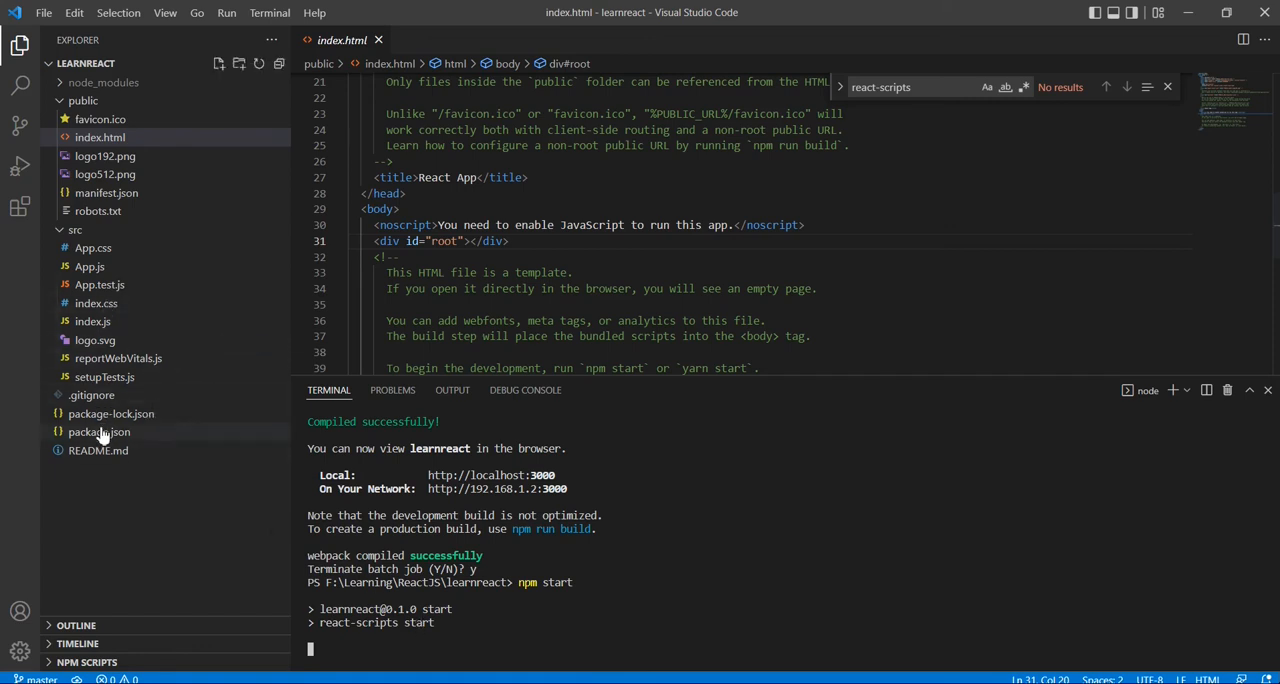
pyautogui.click(100, 432)
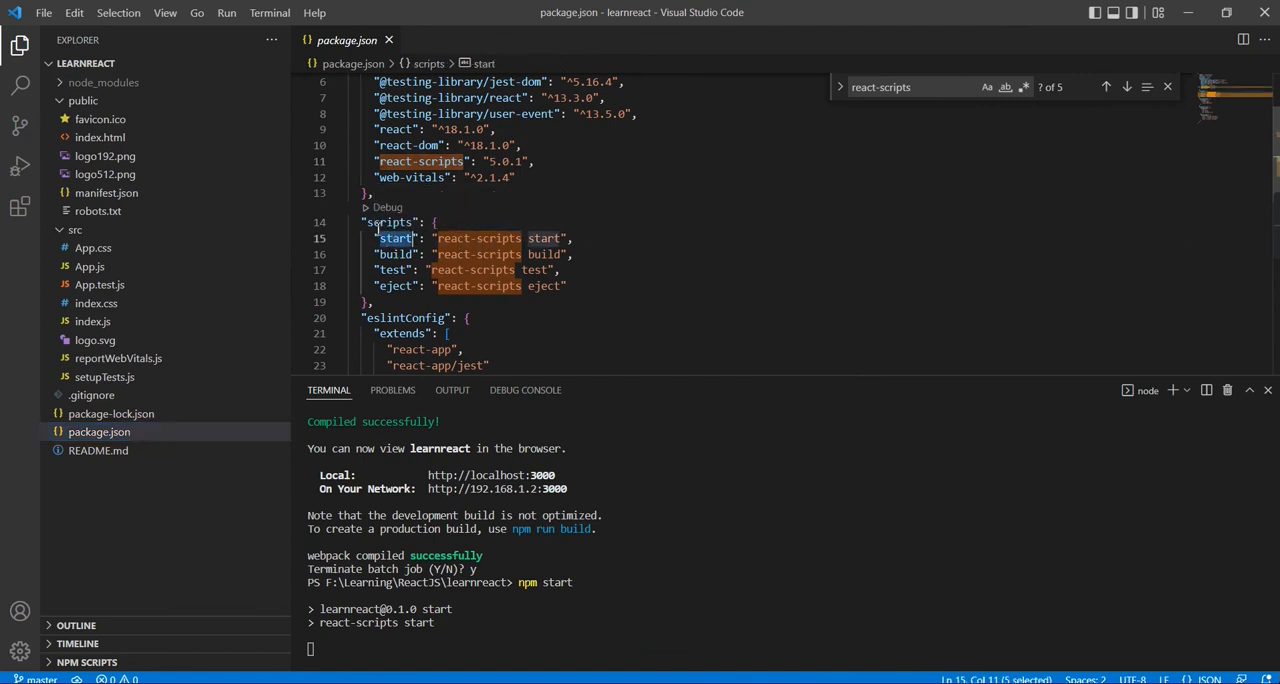
pyautogui.moveTo(396, 238)
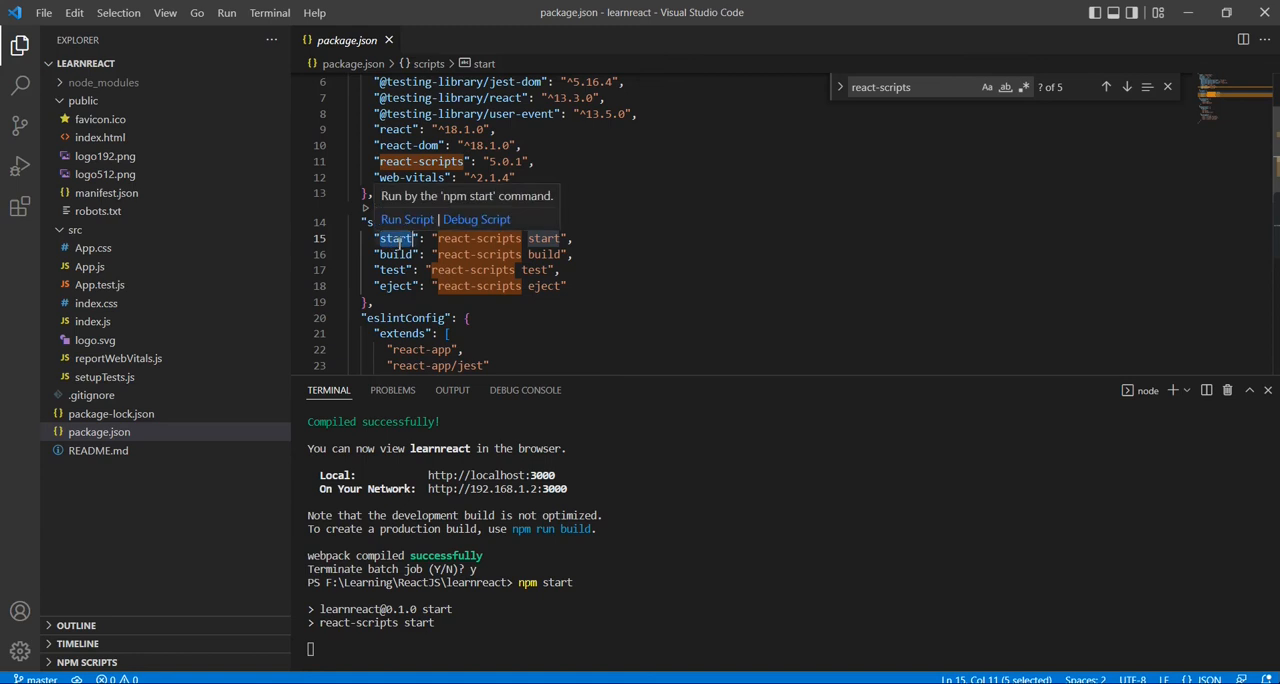
pyautogui.moveTo(370, 308)
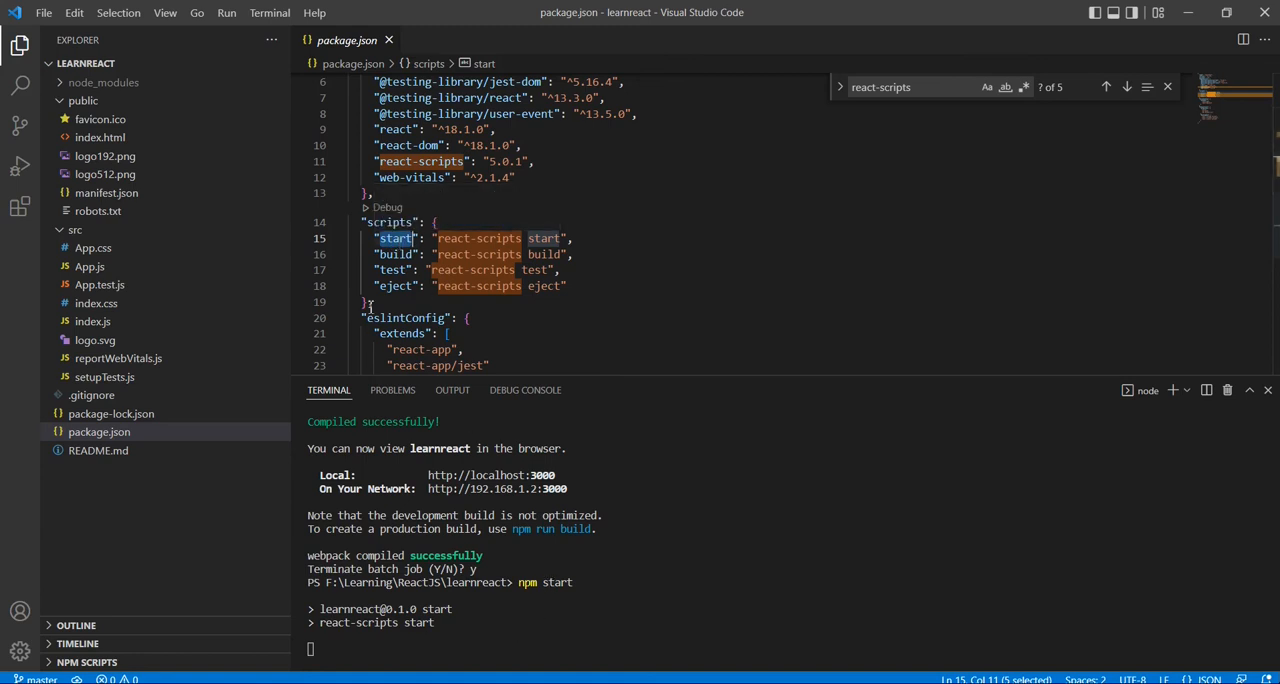
pyautogui.moveTo(396, 238)
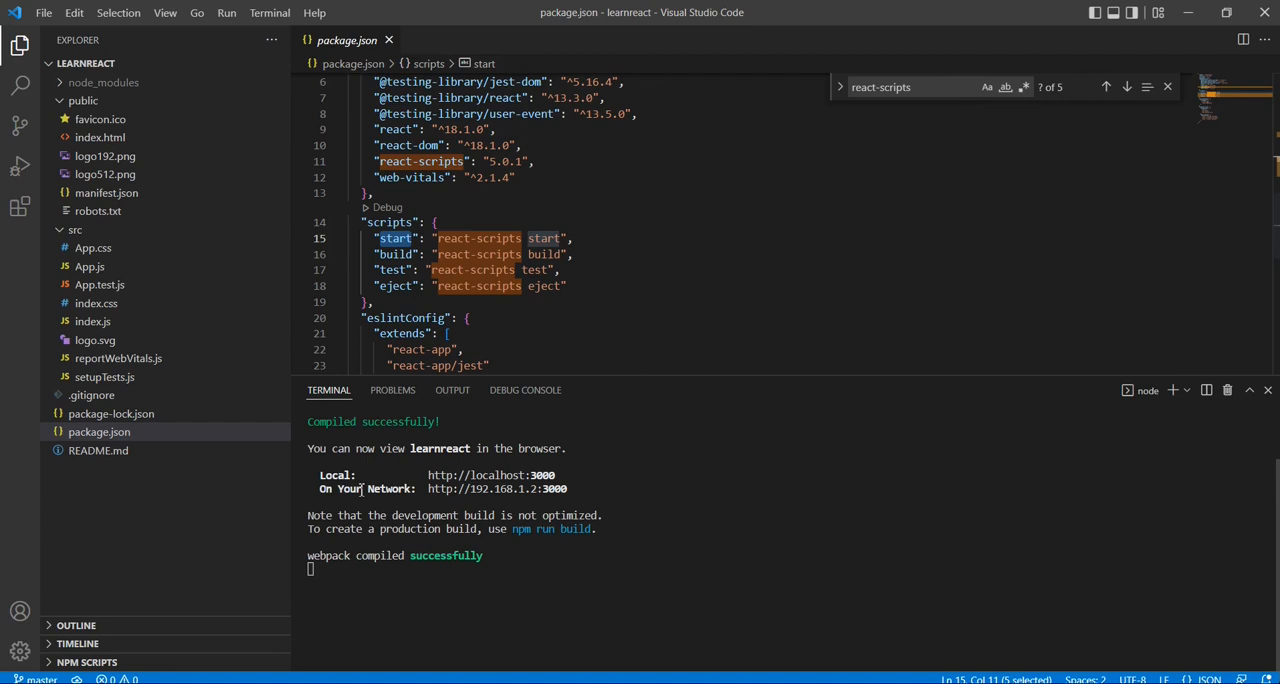
pyautogui.moveTo(490, 476)
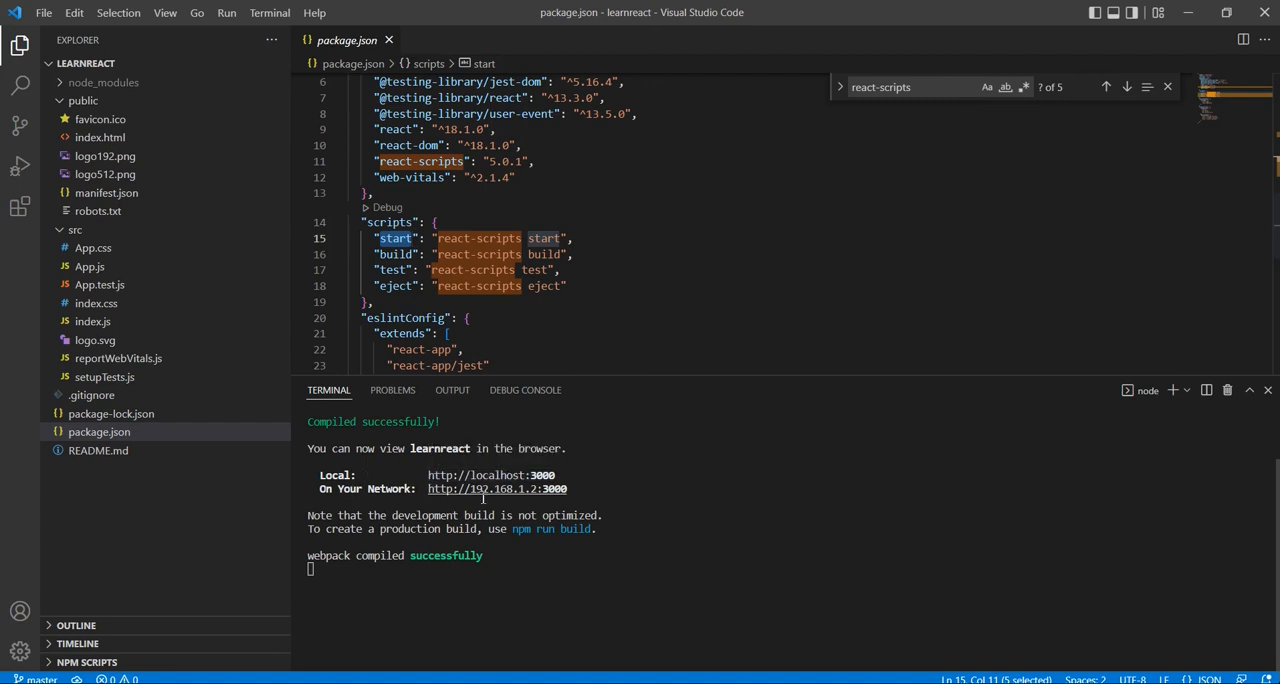
pyautogui.moveTo(496, 488)
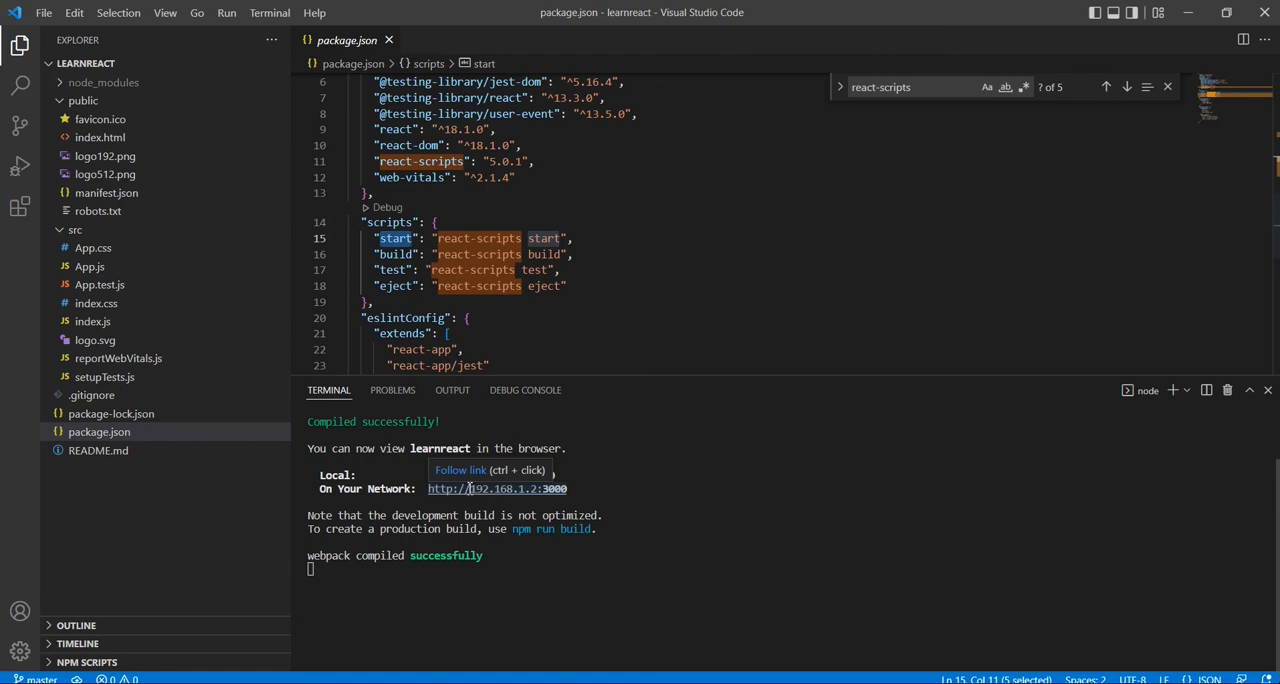
# Load localhost:3000 in Chrome and select the root div in DevTools Elements.
pyautogui.click(496, 488)
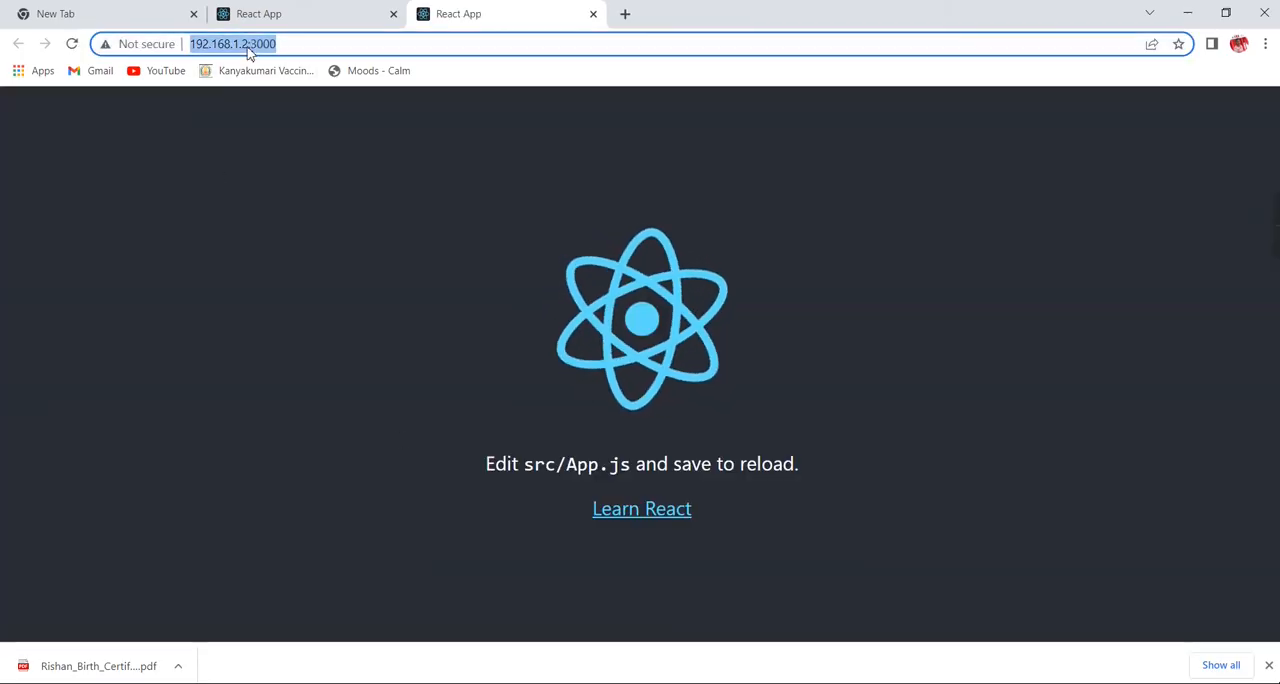
pyautogui.write('localhost:3000')
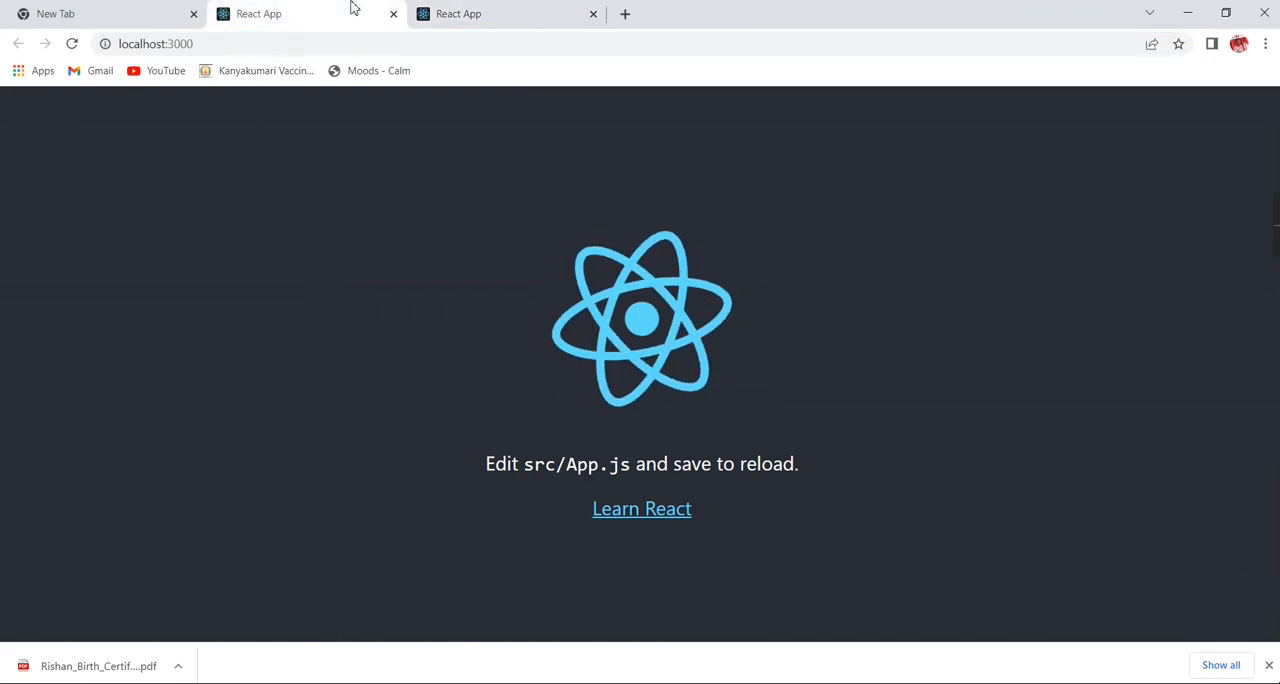
pyautogui.rightClick(636, 378)
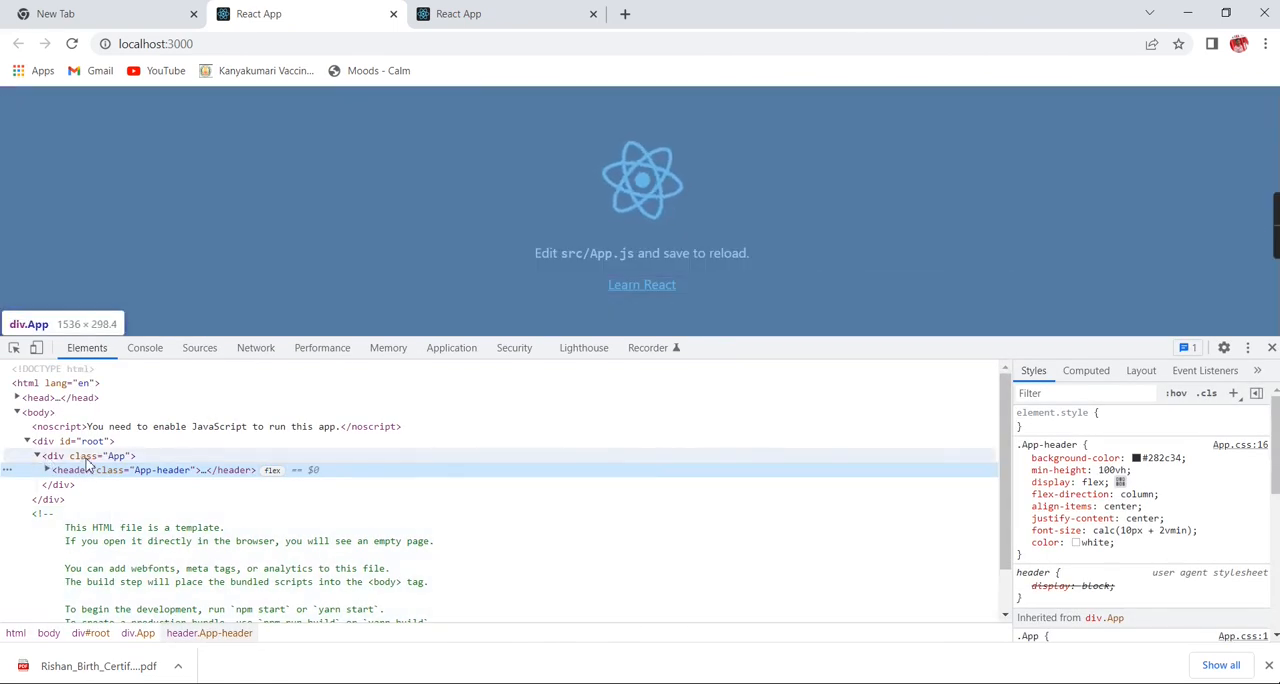
pyautogui.click(76, 440)
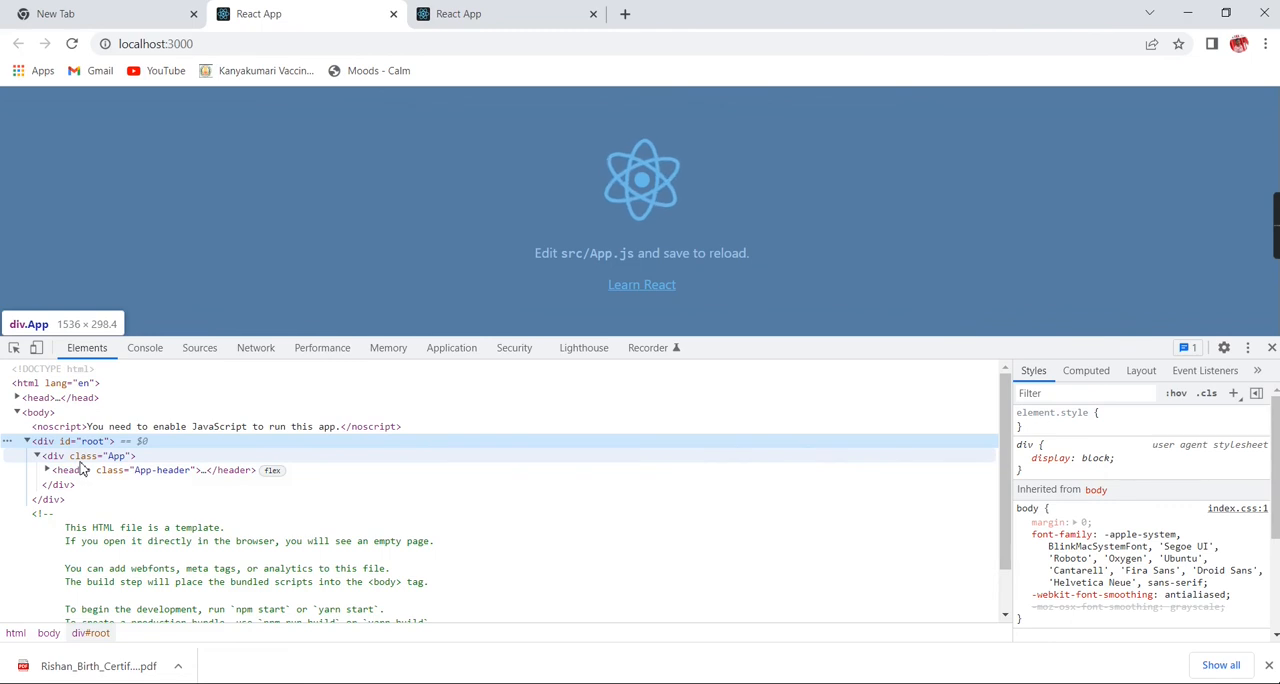
pyautogui.click(46, 470)
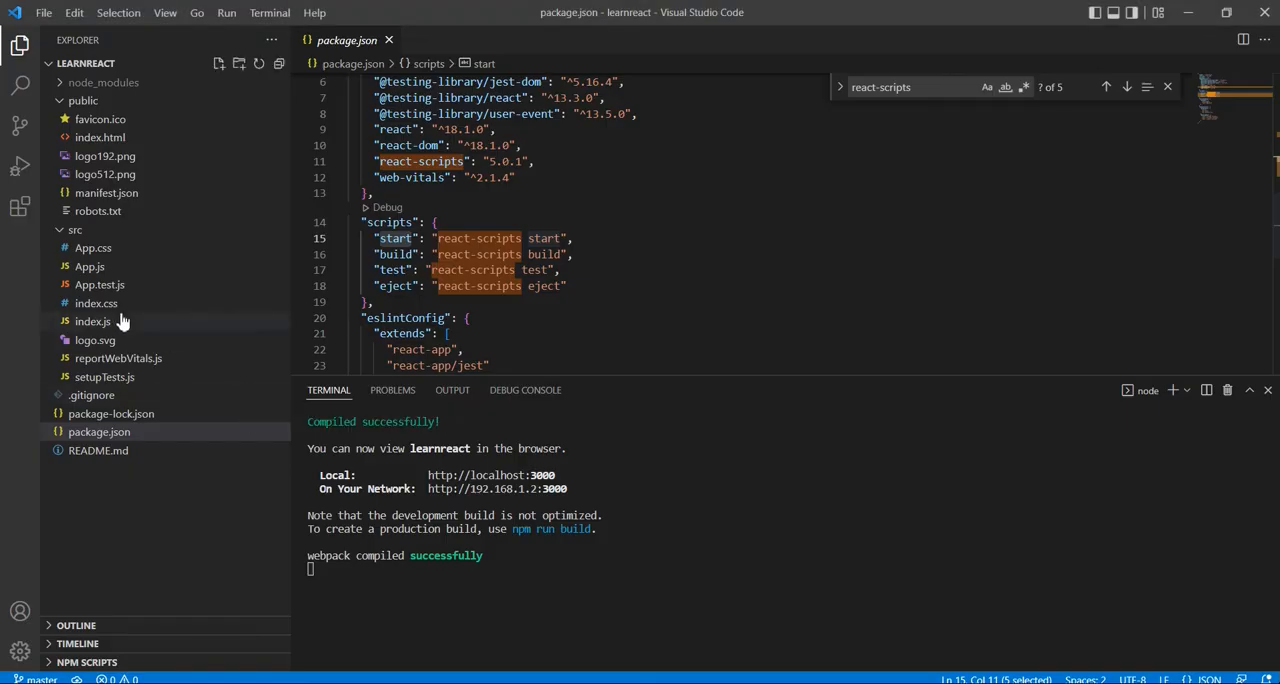
# Edit the App.js anchor text to 'Learn React Application' and save.
pyautogui.click(88, 266)
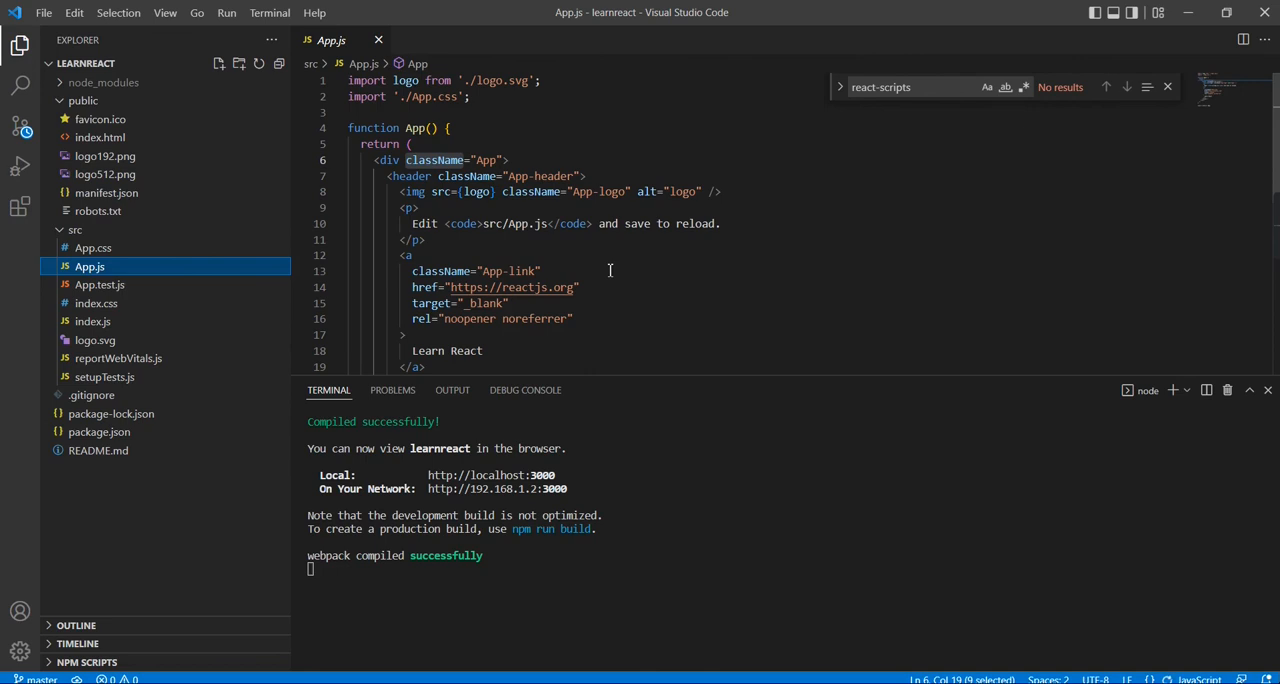
pyautogui.click(604, 292)
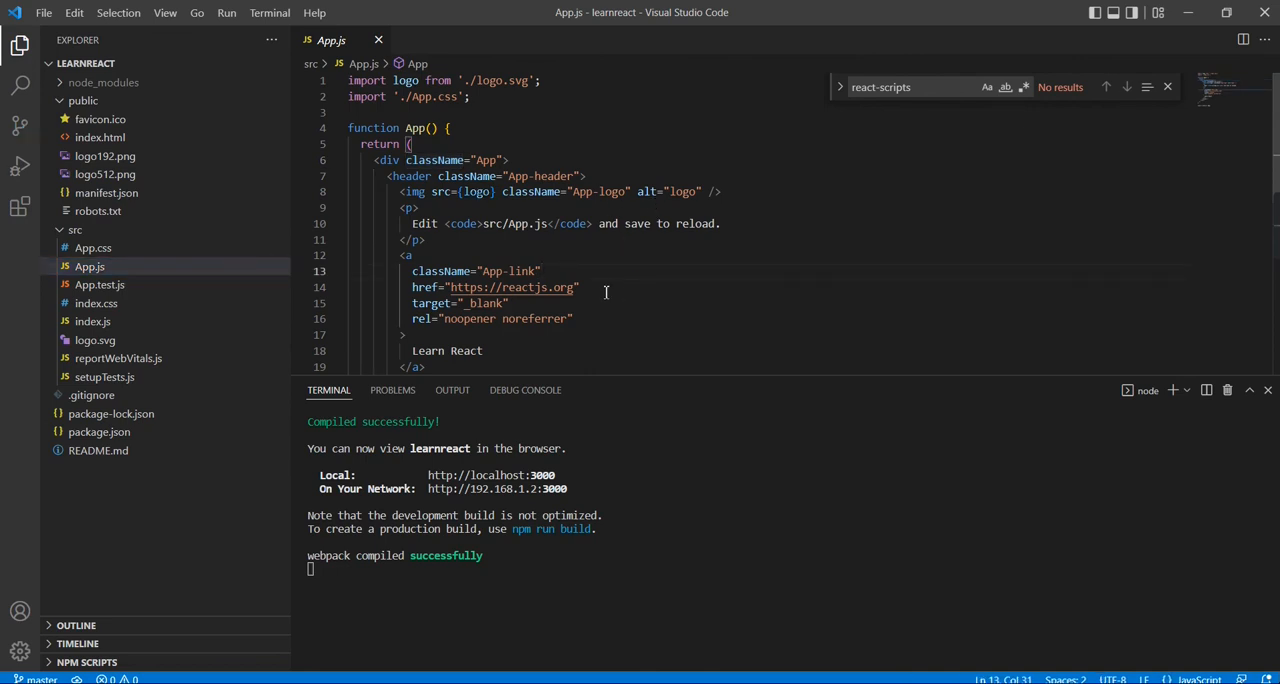
pyautogui.moveTo(532, 192)
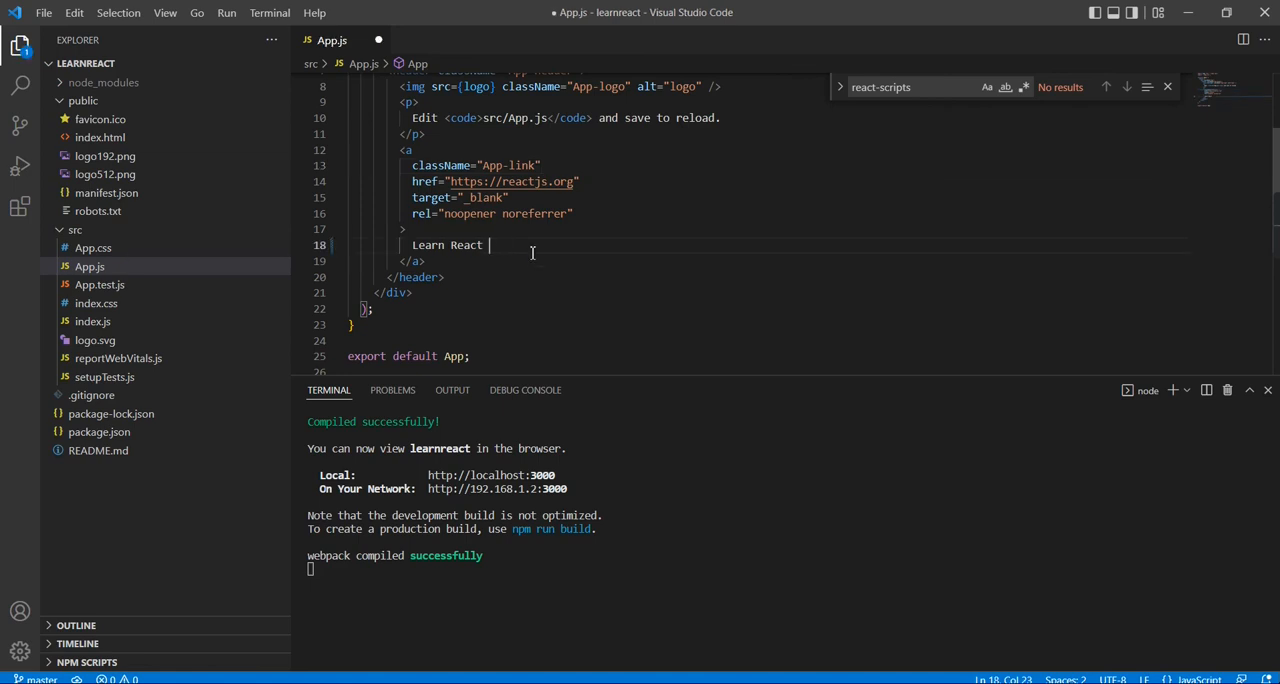
pyautogui.write('Applica')
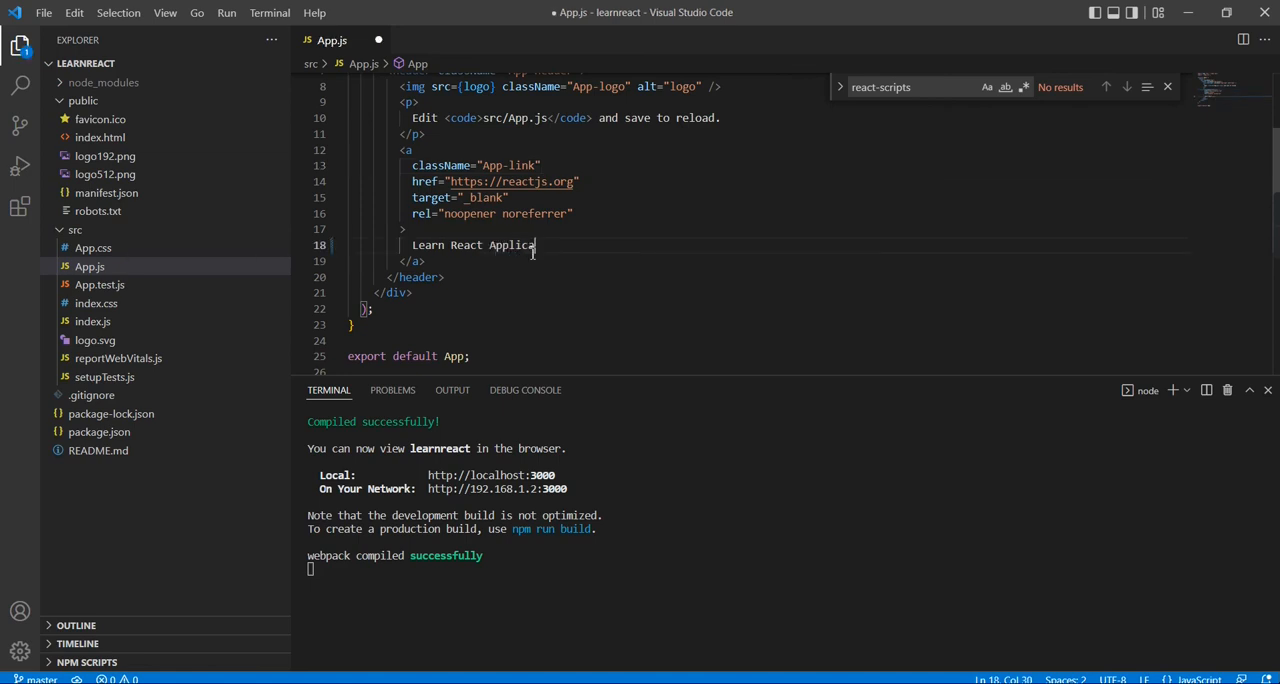
pyautogui.write('tion')
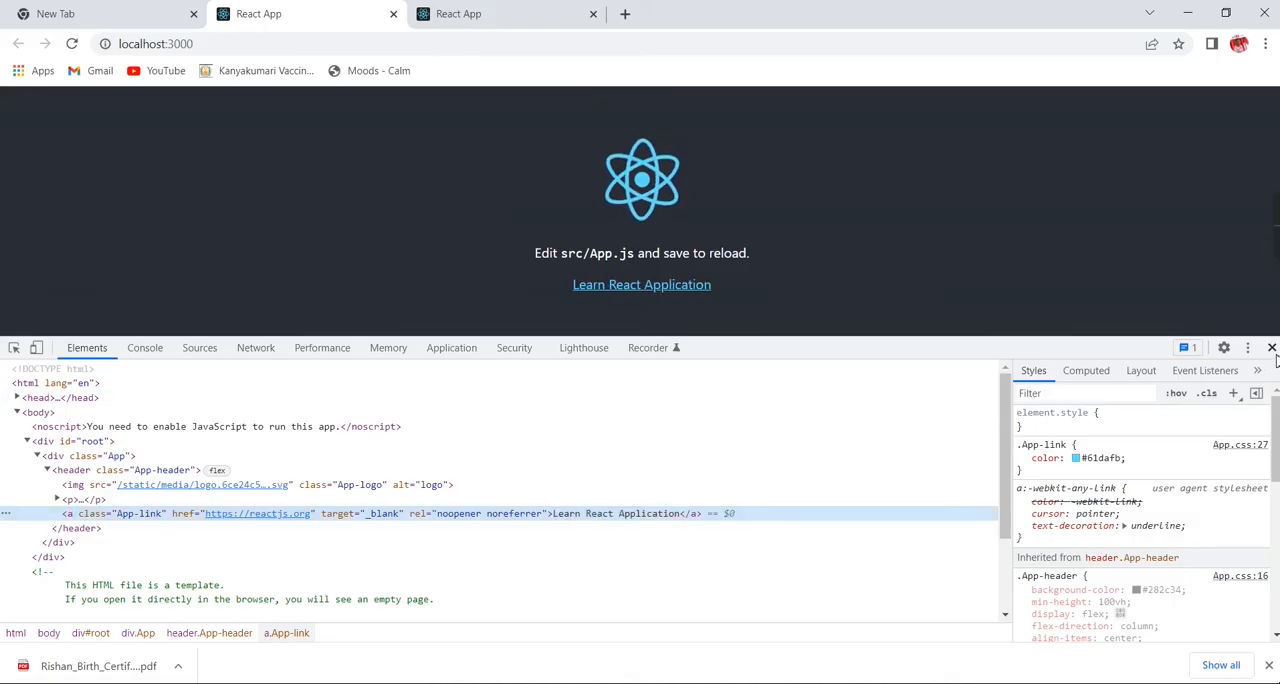
# Follow the Learn React Application link to reactjs.org, then return to the localhost:3000 tab.
pyautogui.click(1272, 348)
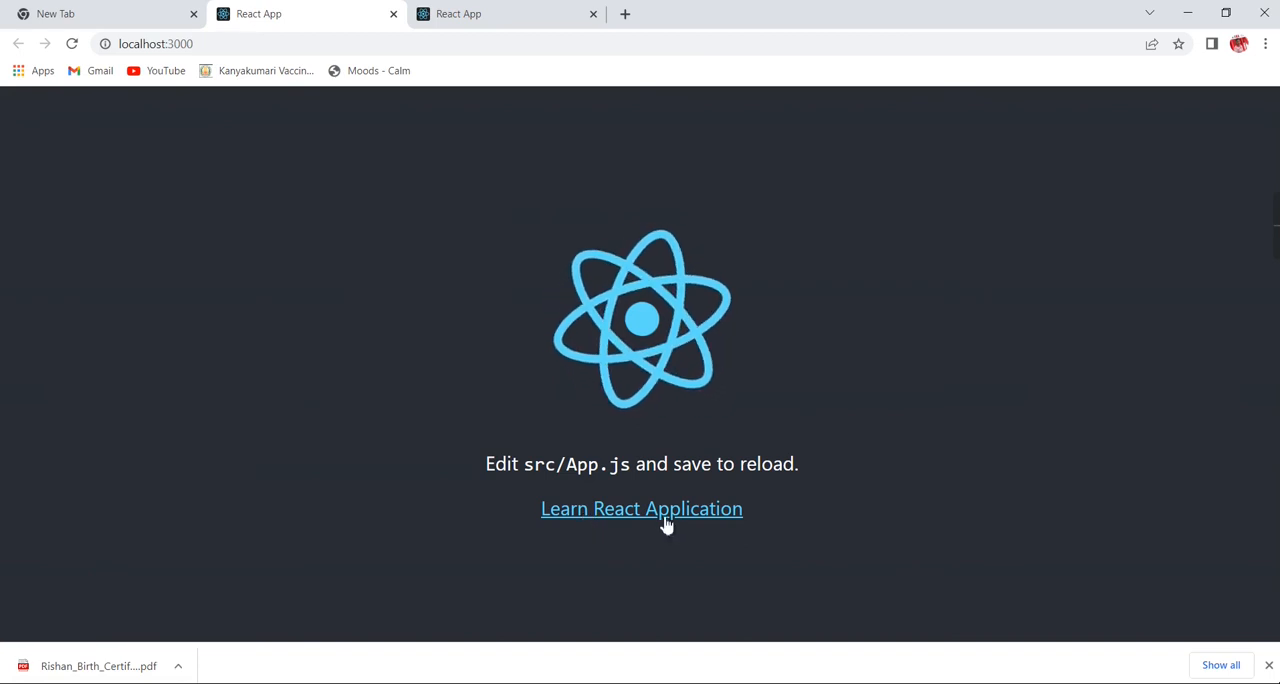
pyautogui.click(640, 508)
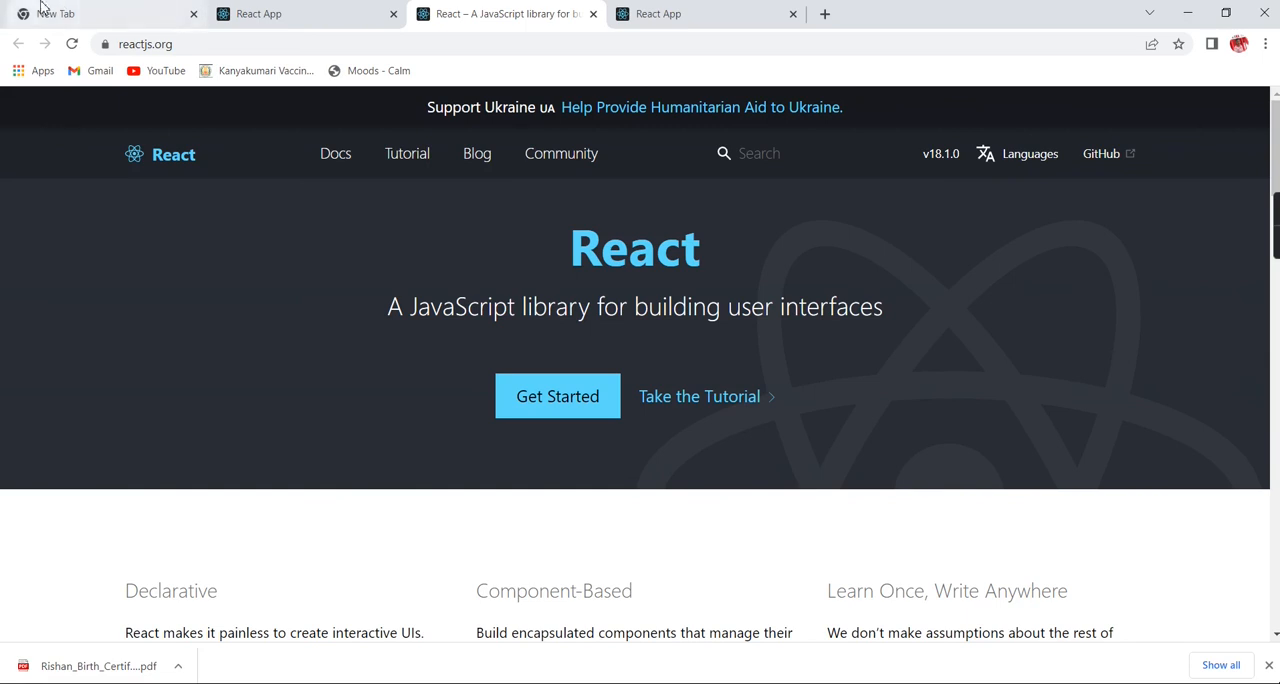
pyautogui.click(258, 12)
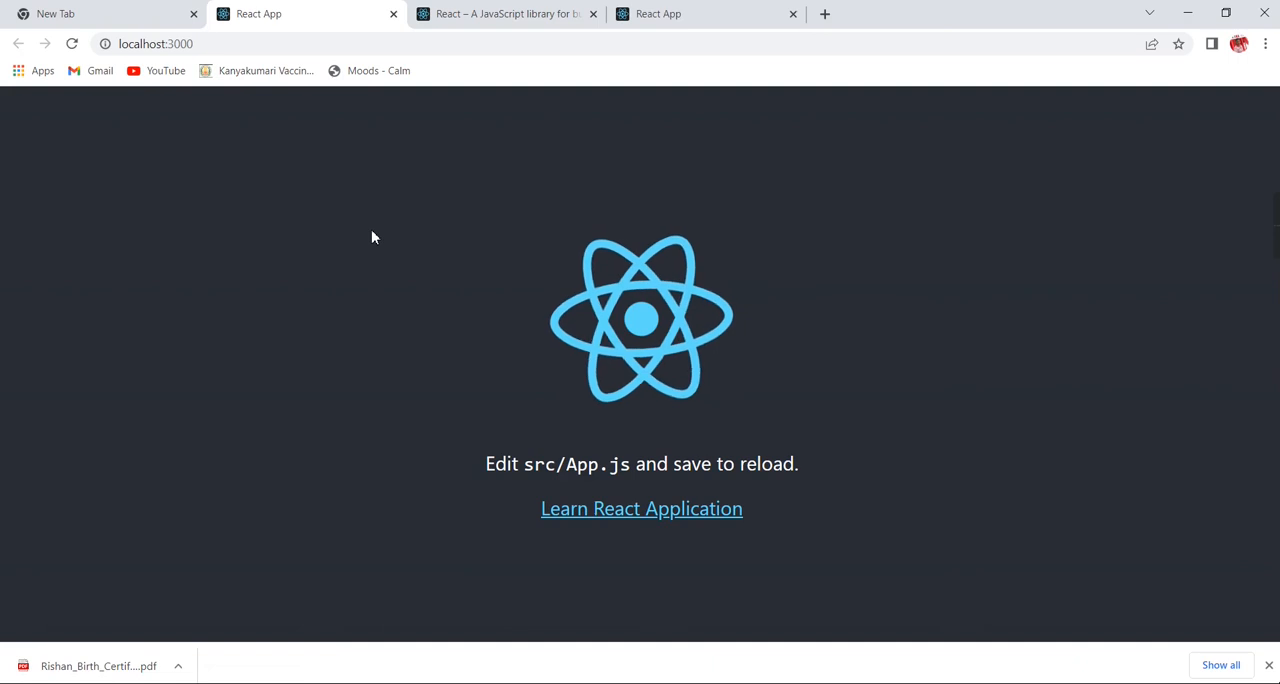